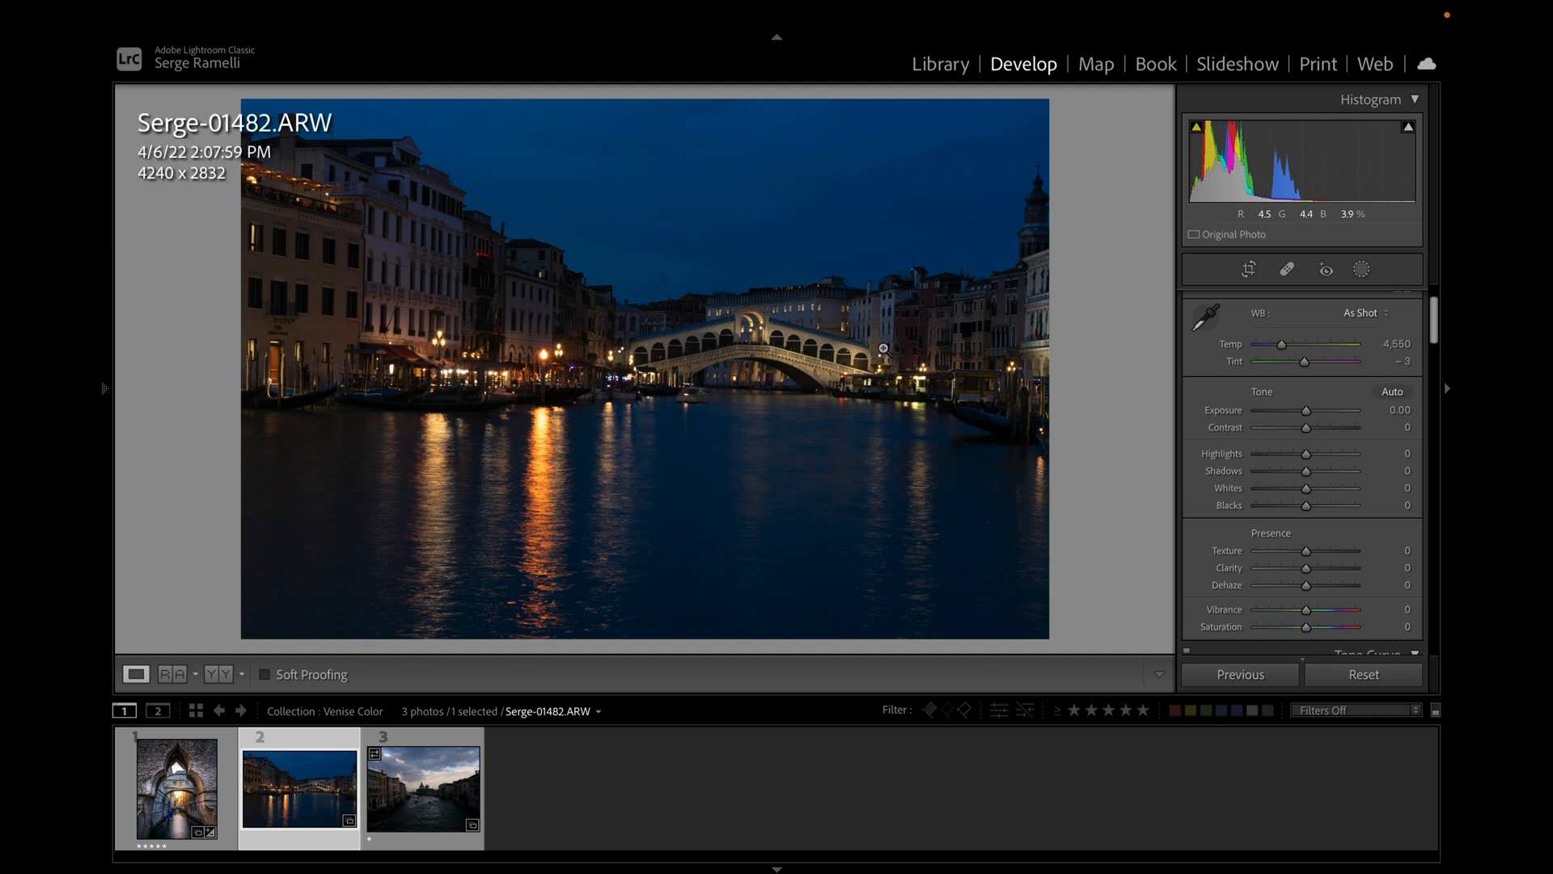
pyautogui.moveTo(751, 405)
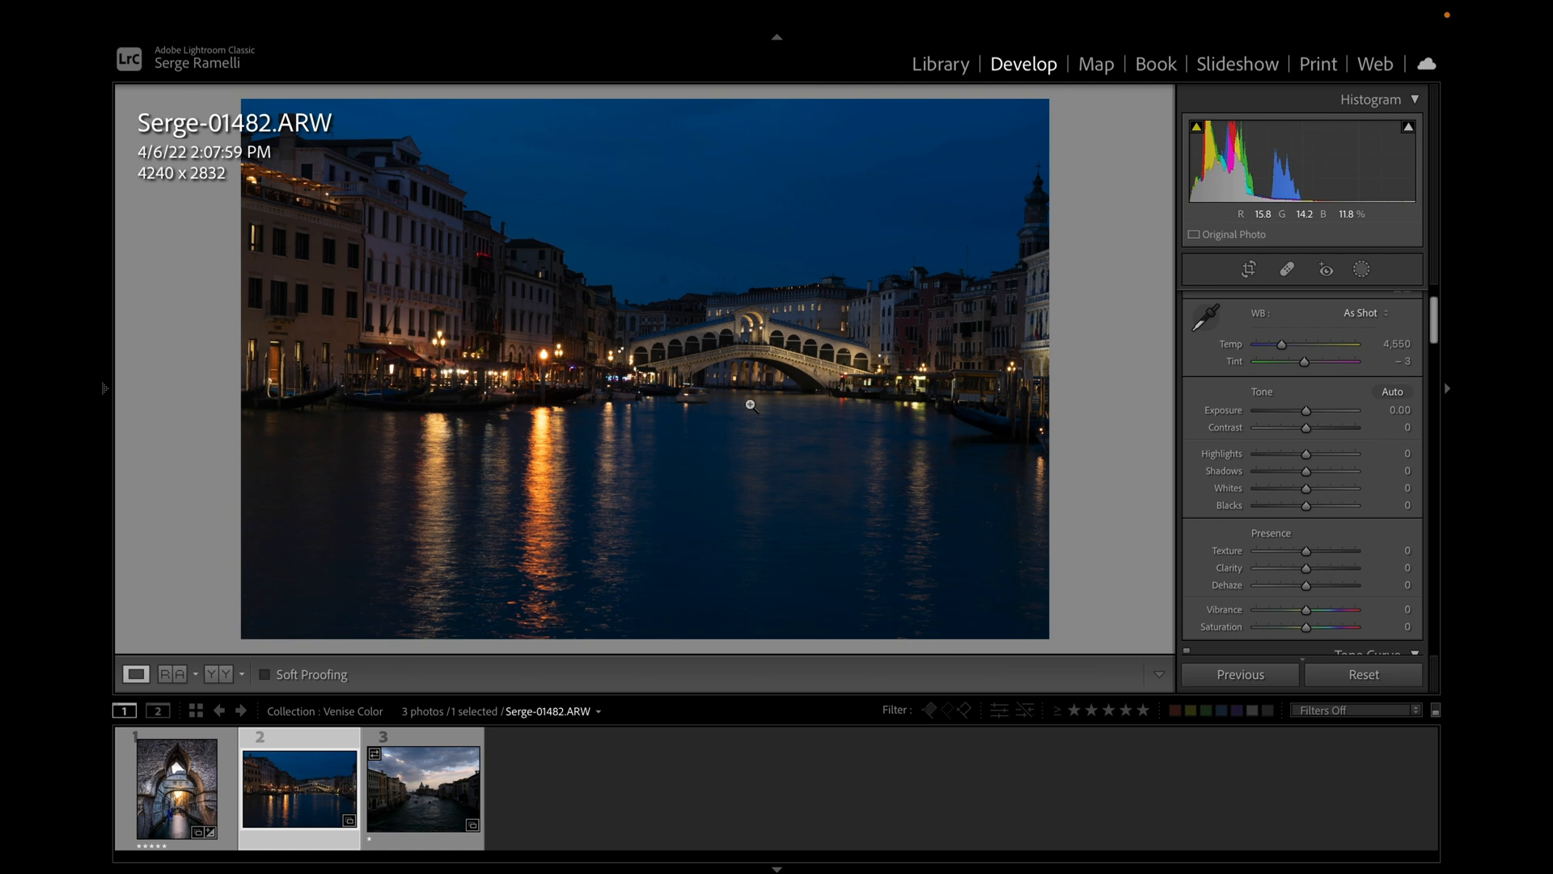
pyautogui.moveTo(776, 365)
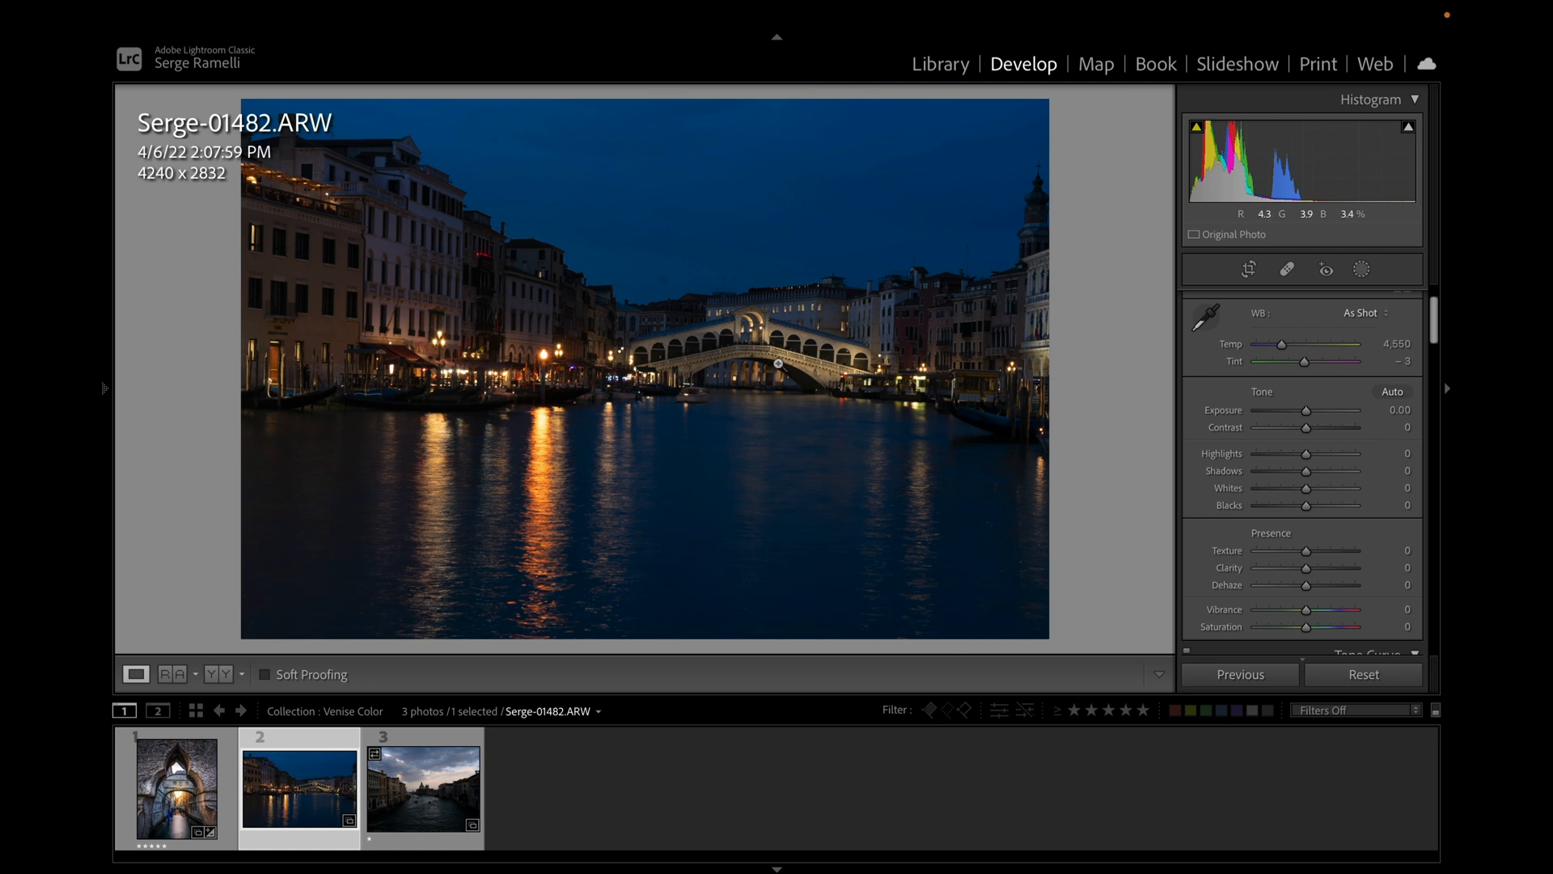
pyautogui.moveTo(446, 220)
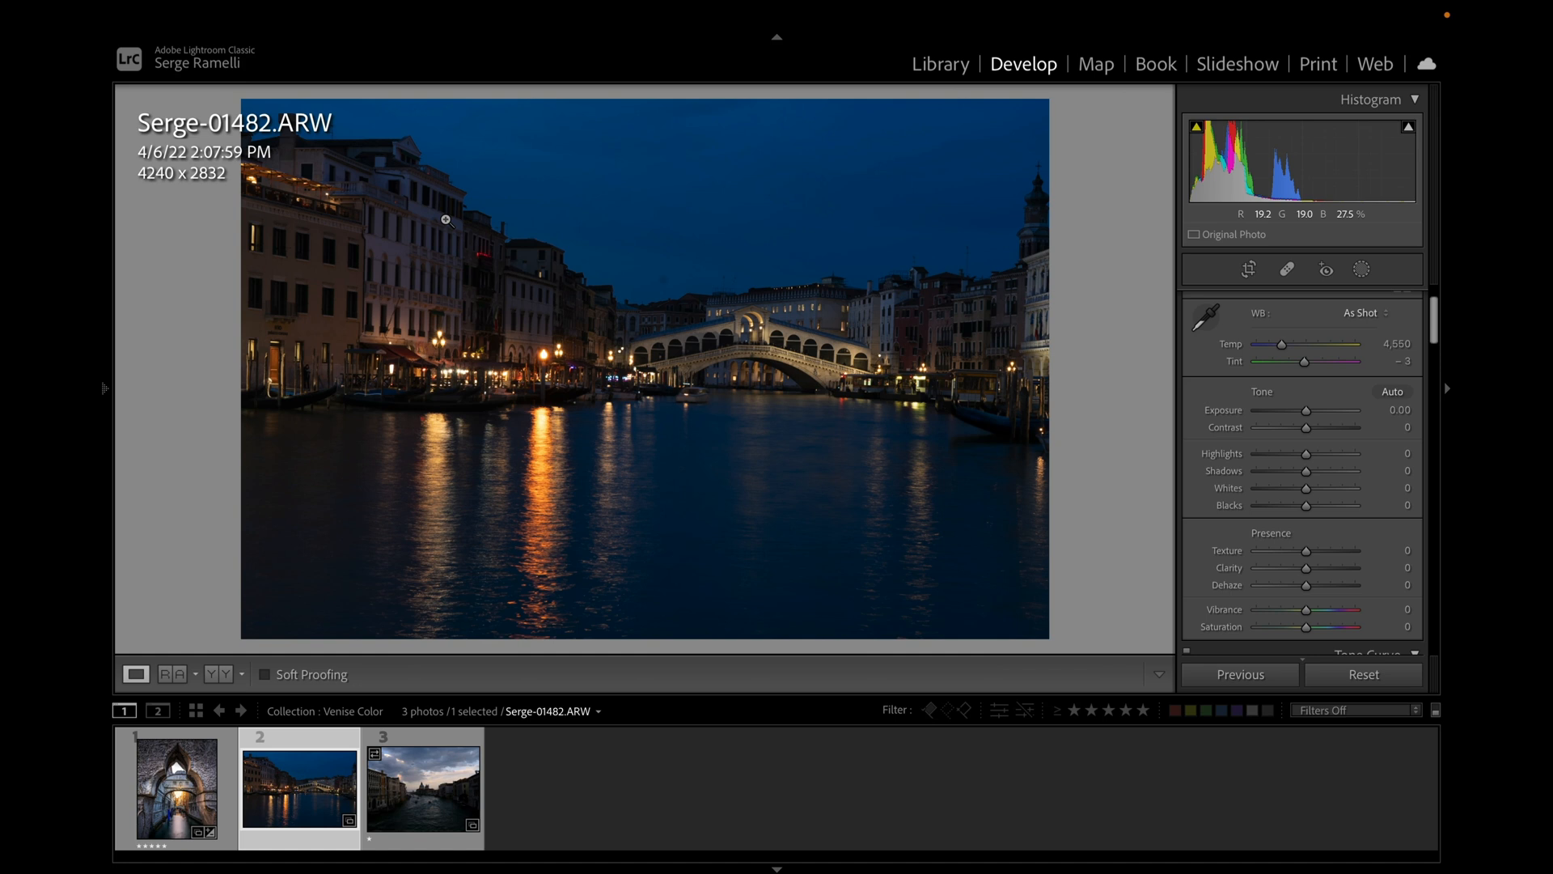
pyautogui.moveTo(195, 195)
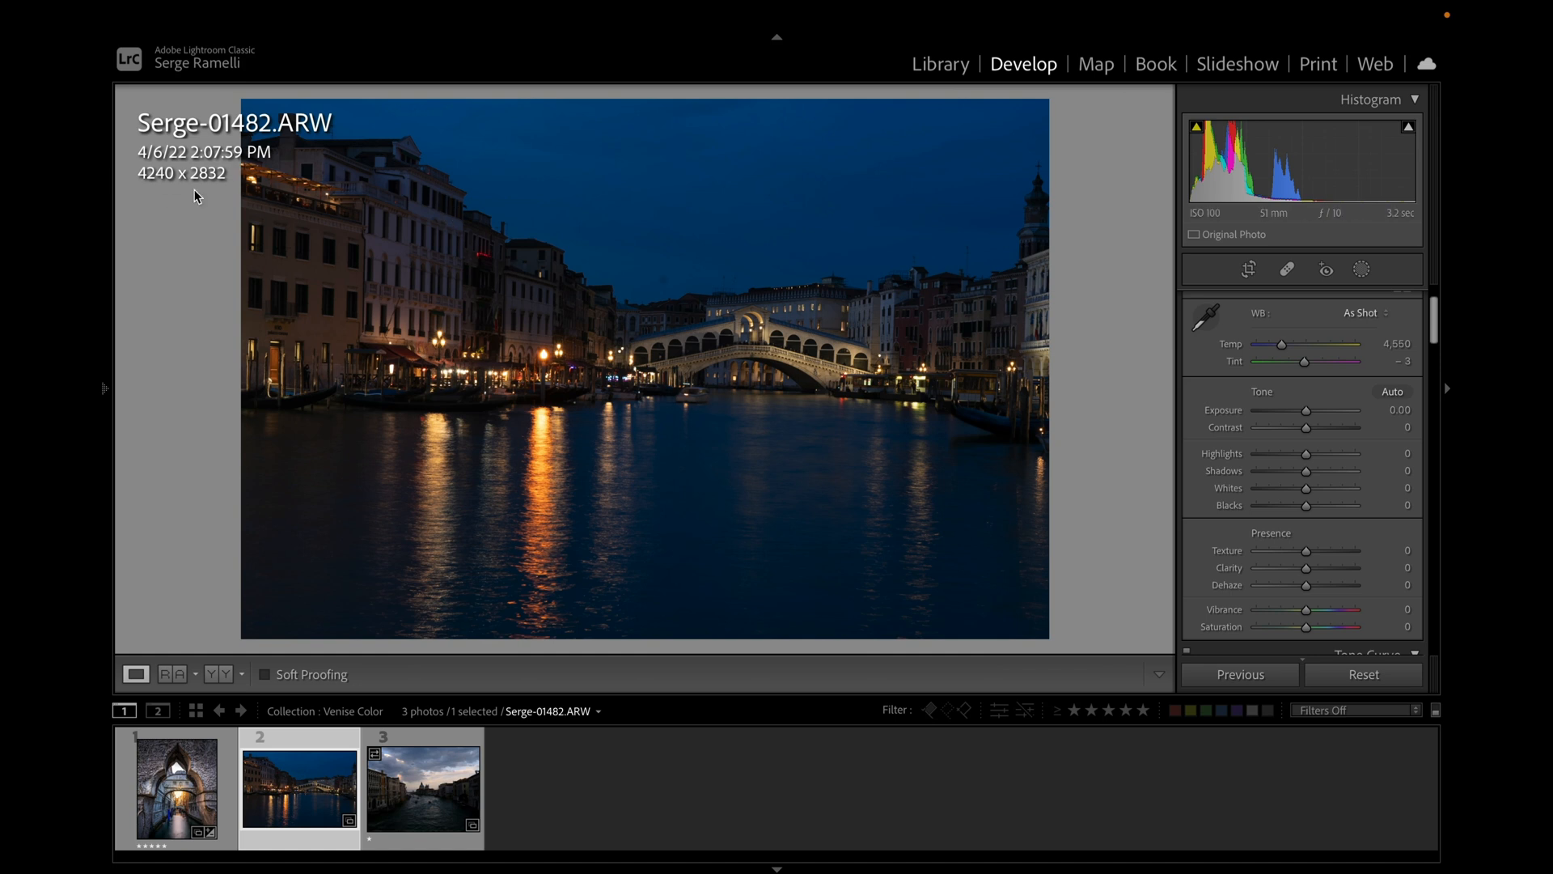
pyautogui.moveTo(226, 174)
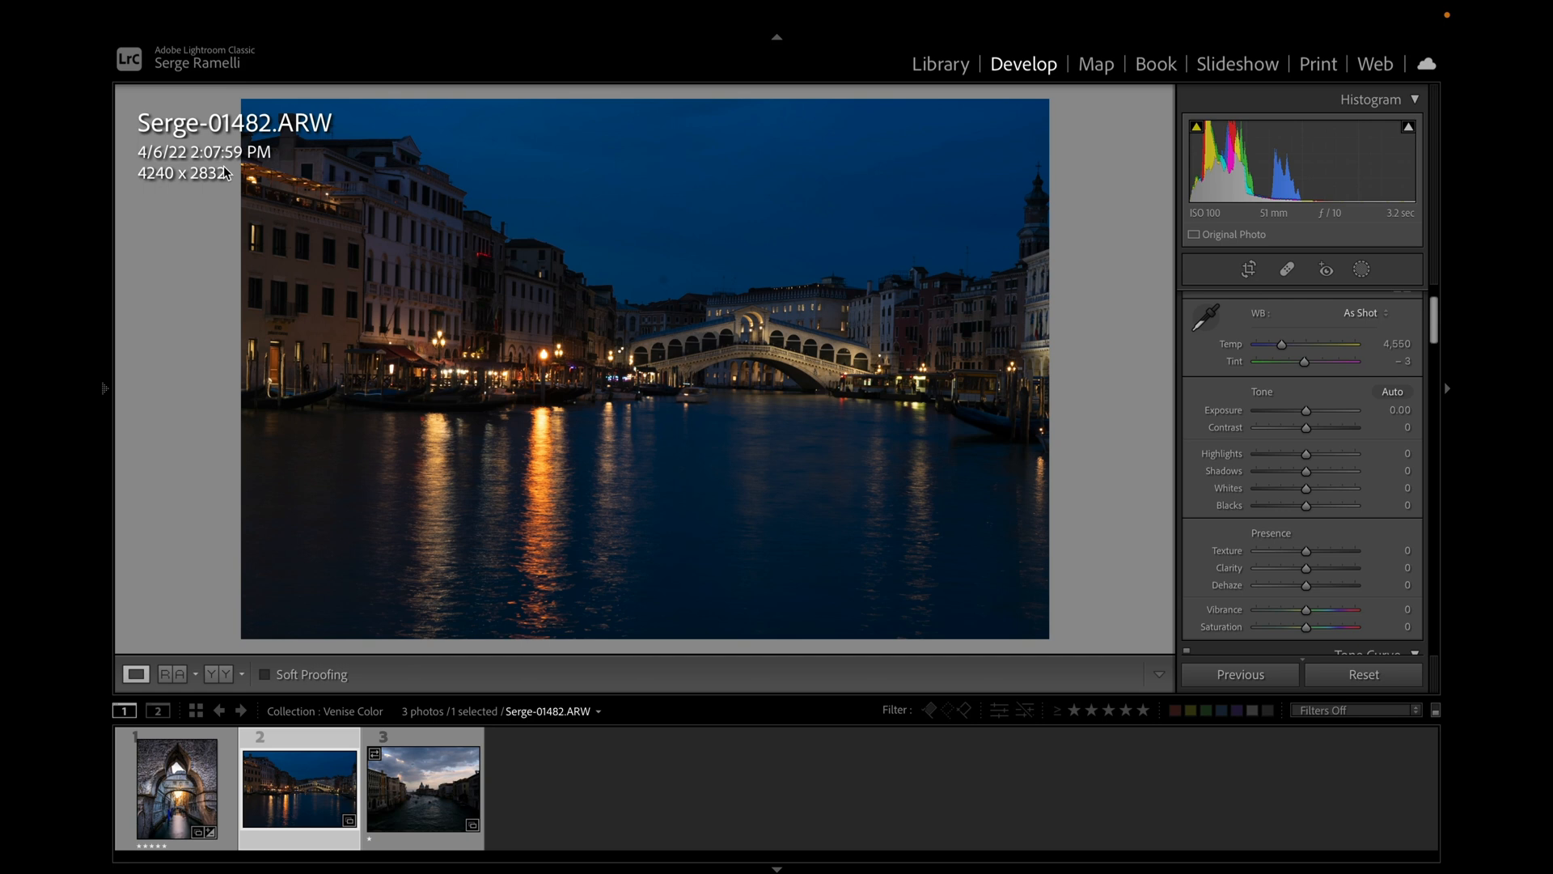
pyautogui.moveTo(799, 403)
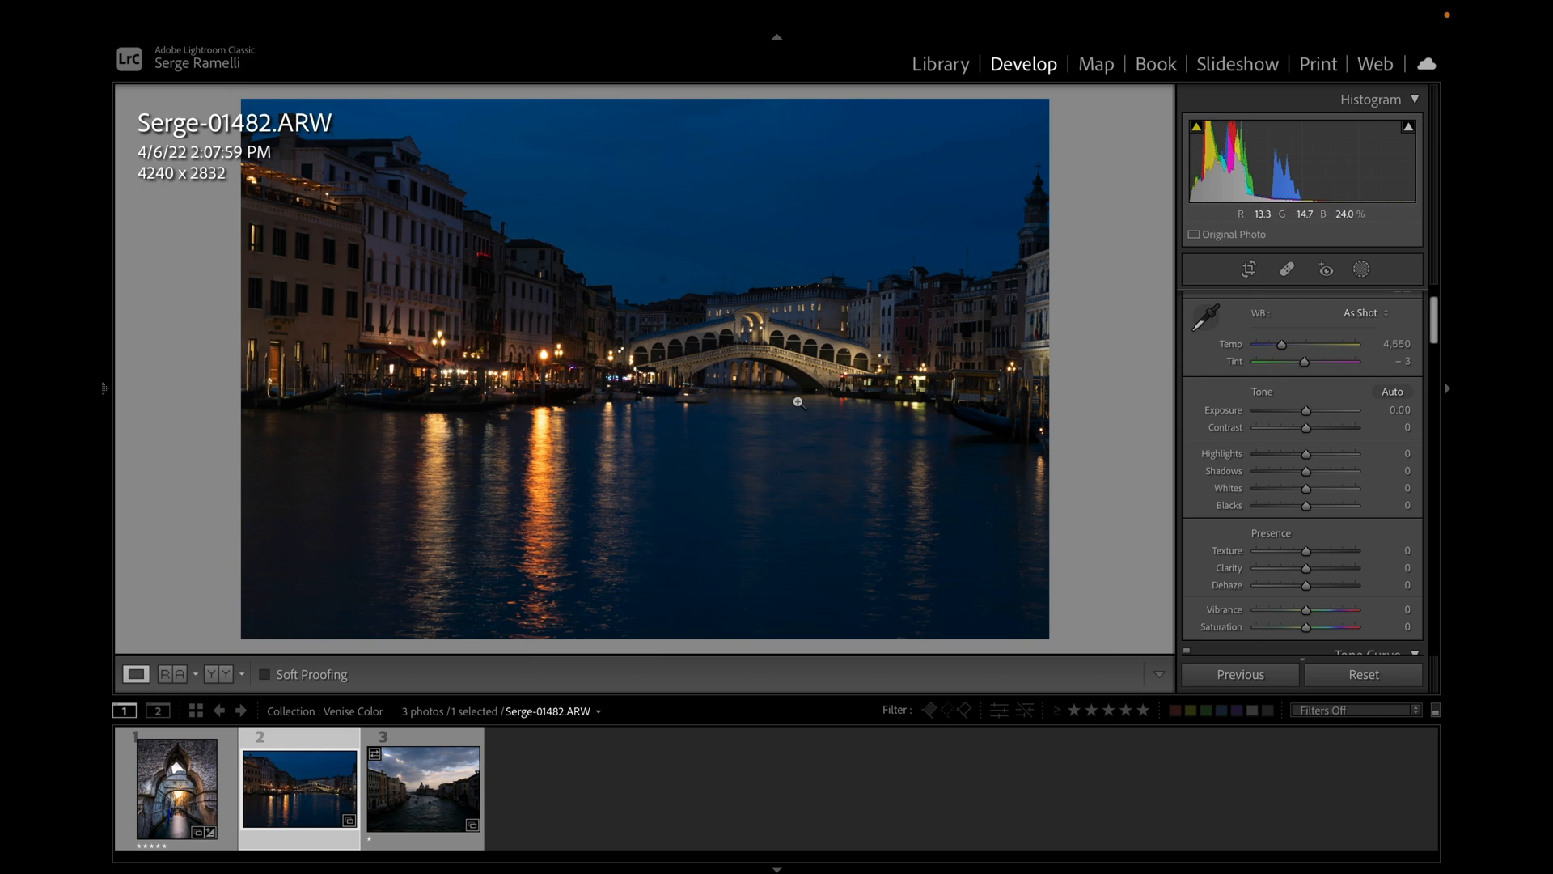
# Apply a Natural Drama Color BLUE HOUR preset to the Grand Canal night photo.
pyautogui.click(106, 389)
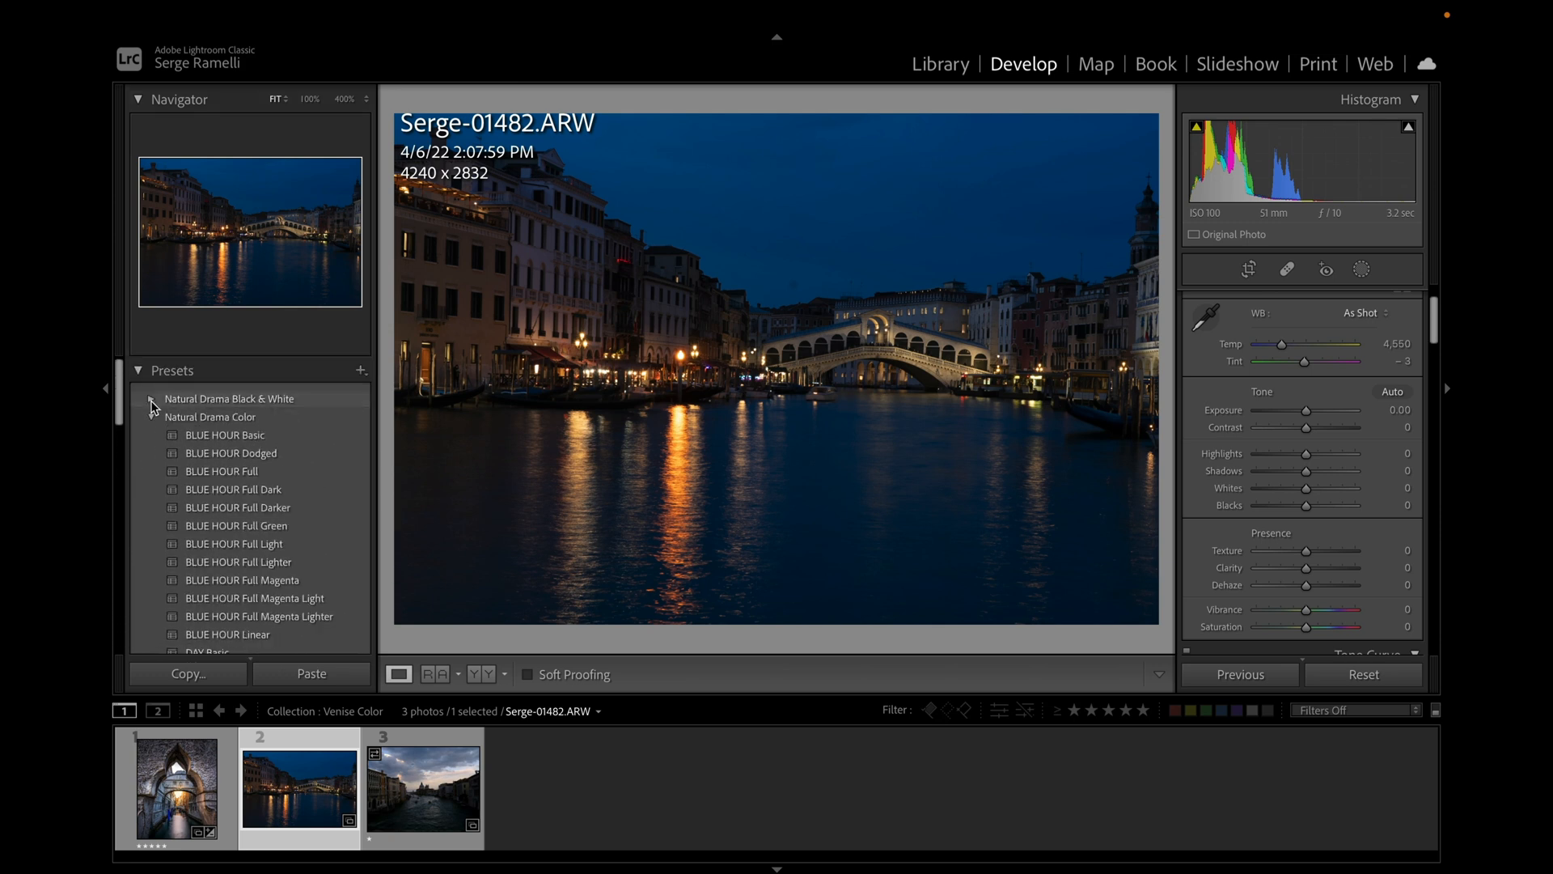
pyautogui.moveTo(262, 561)
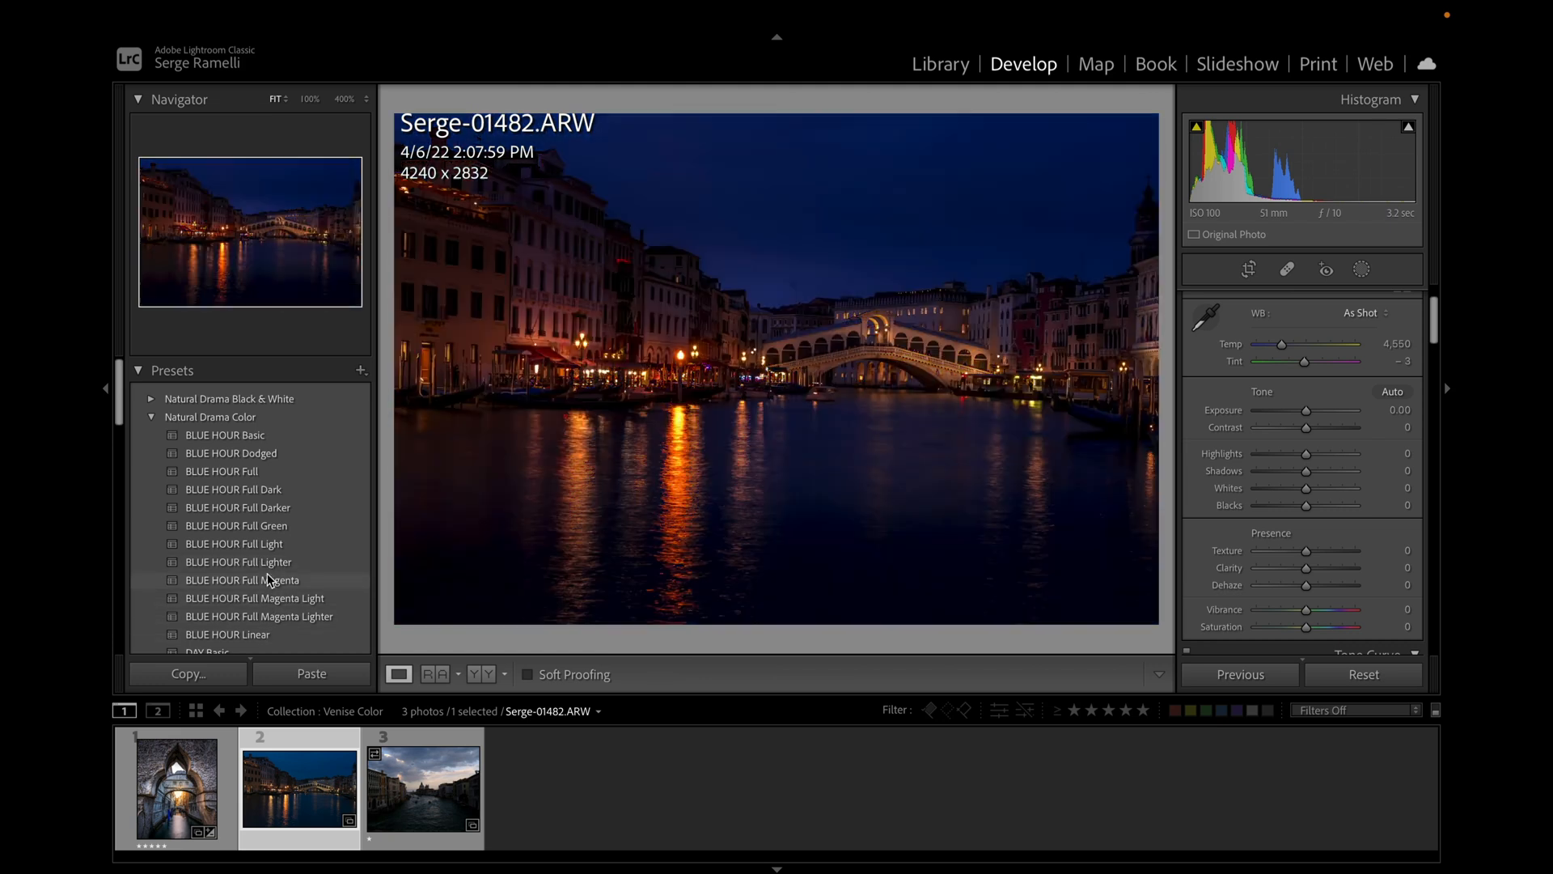
pyautogui.click(236, 542)
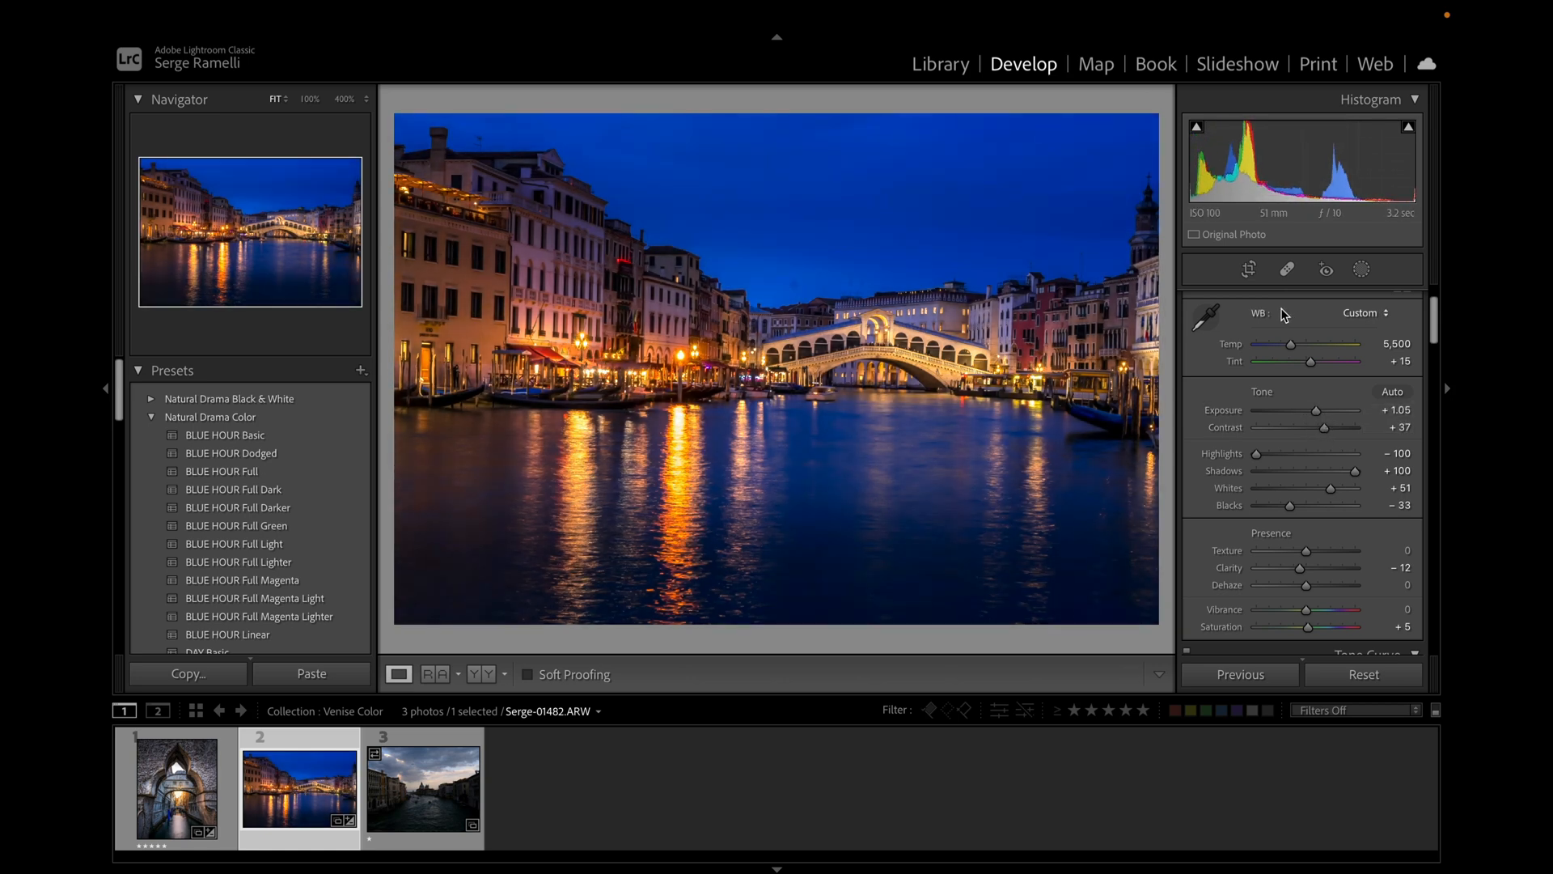
pyautogui.click(1288, 268)
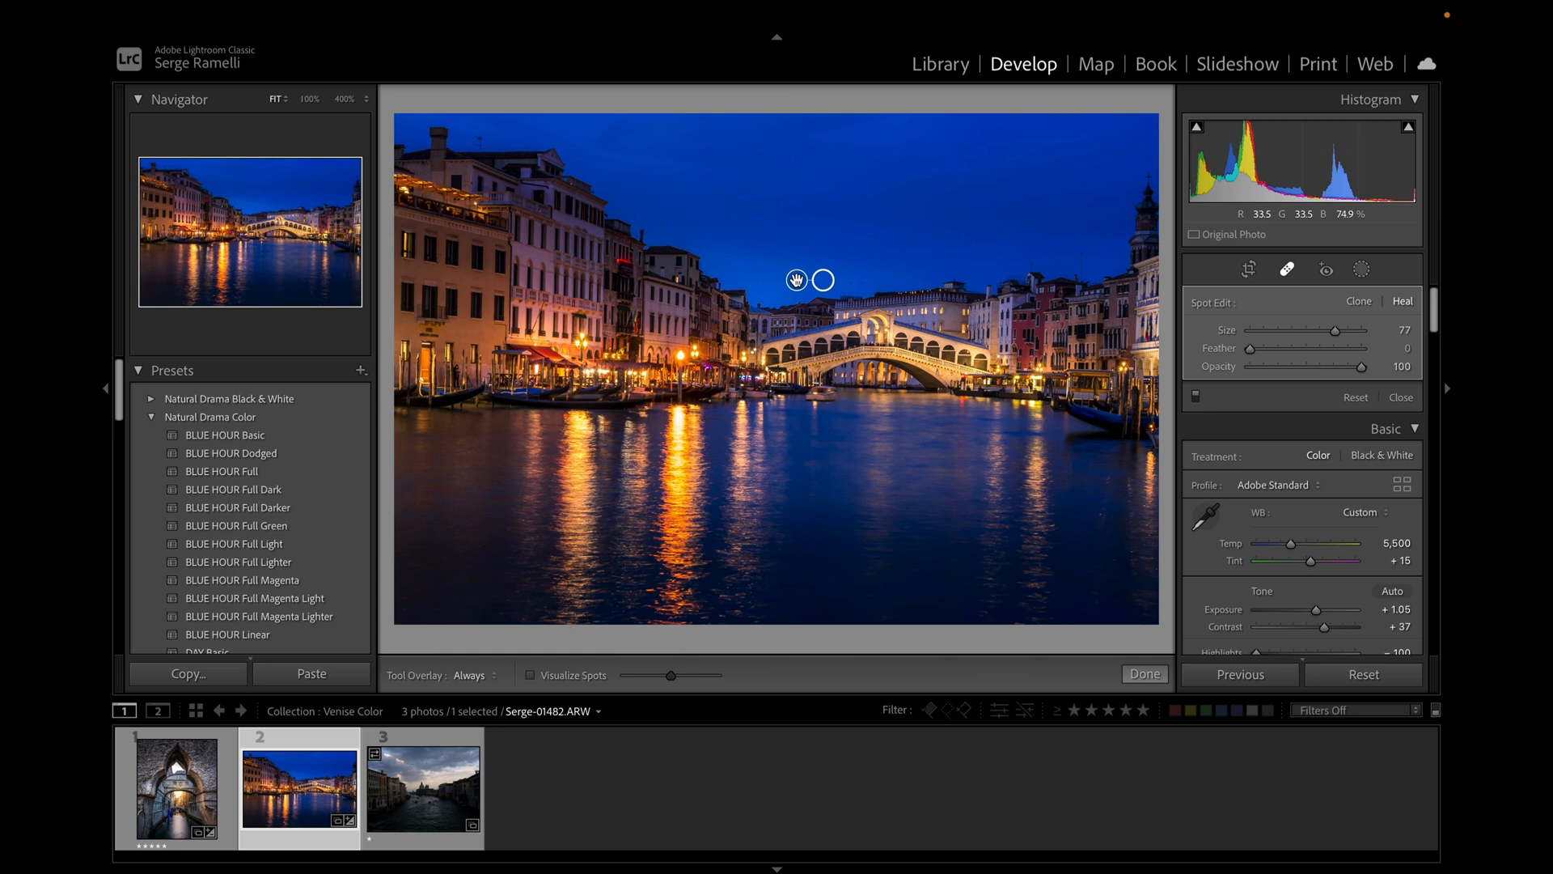
pyautogui.click(1144, 674)
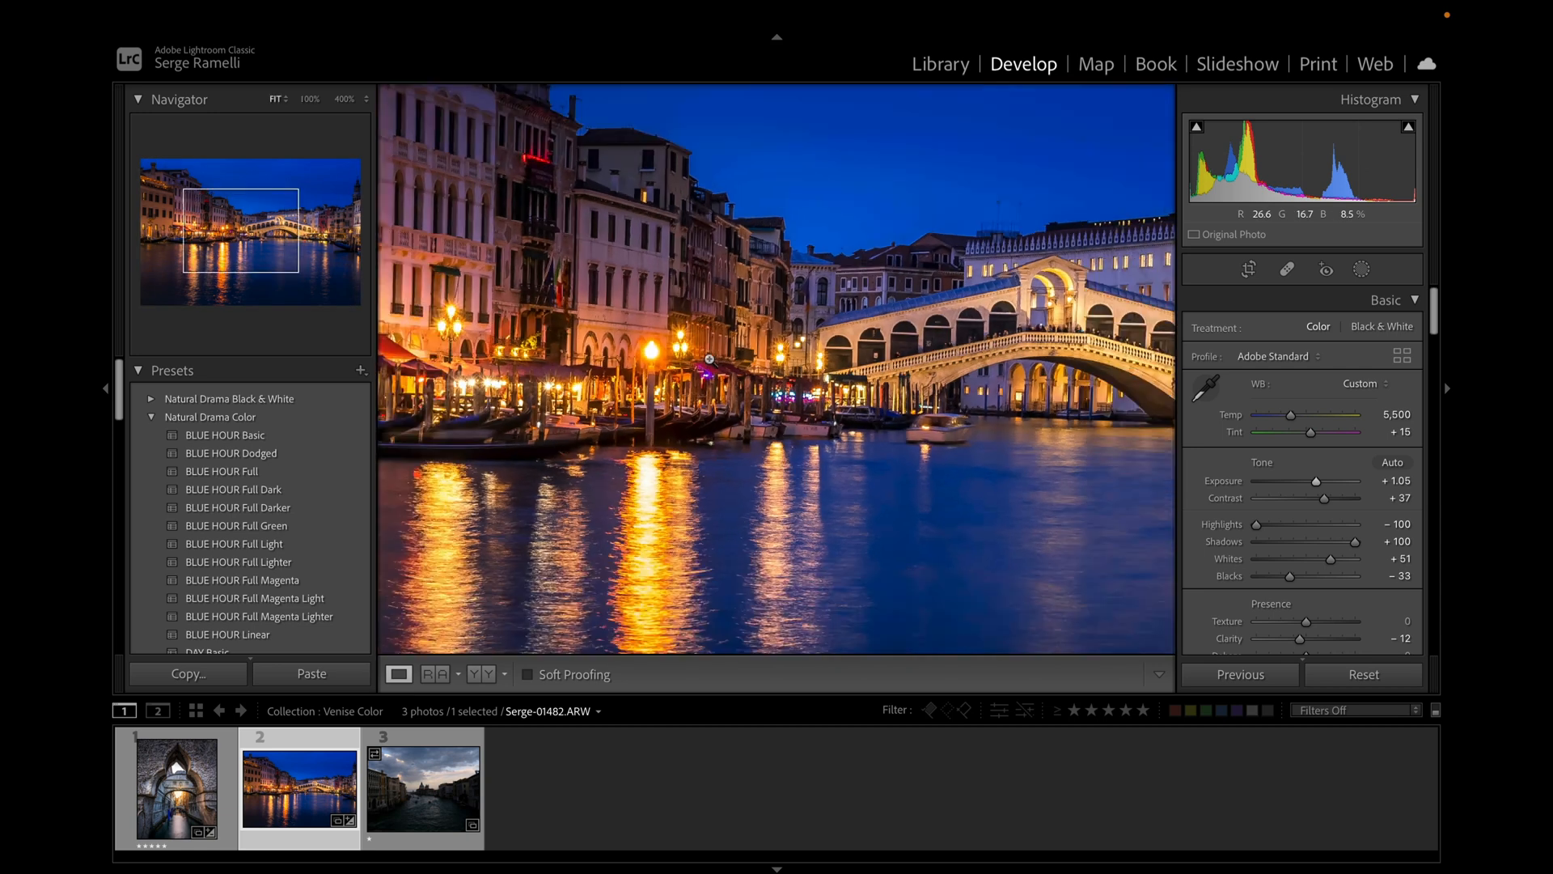
pyautogui.click(1361, 269)
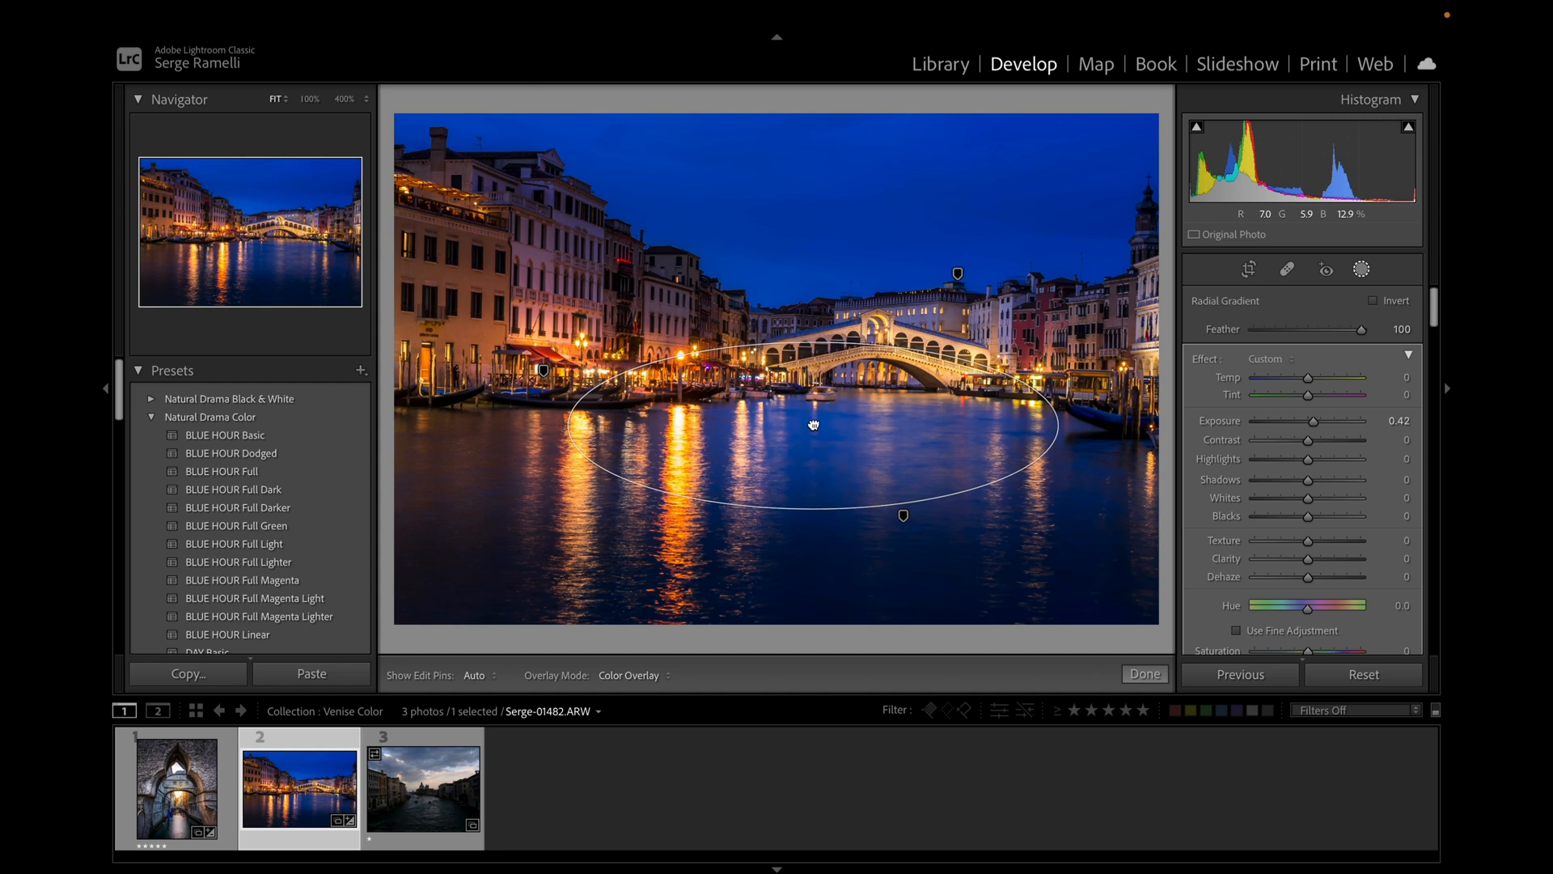
pyautogui.click(1143, 674)
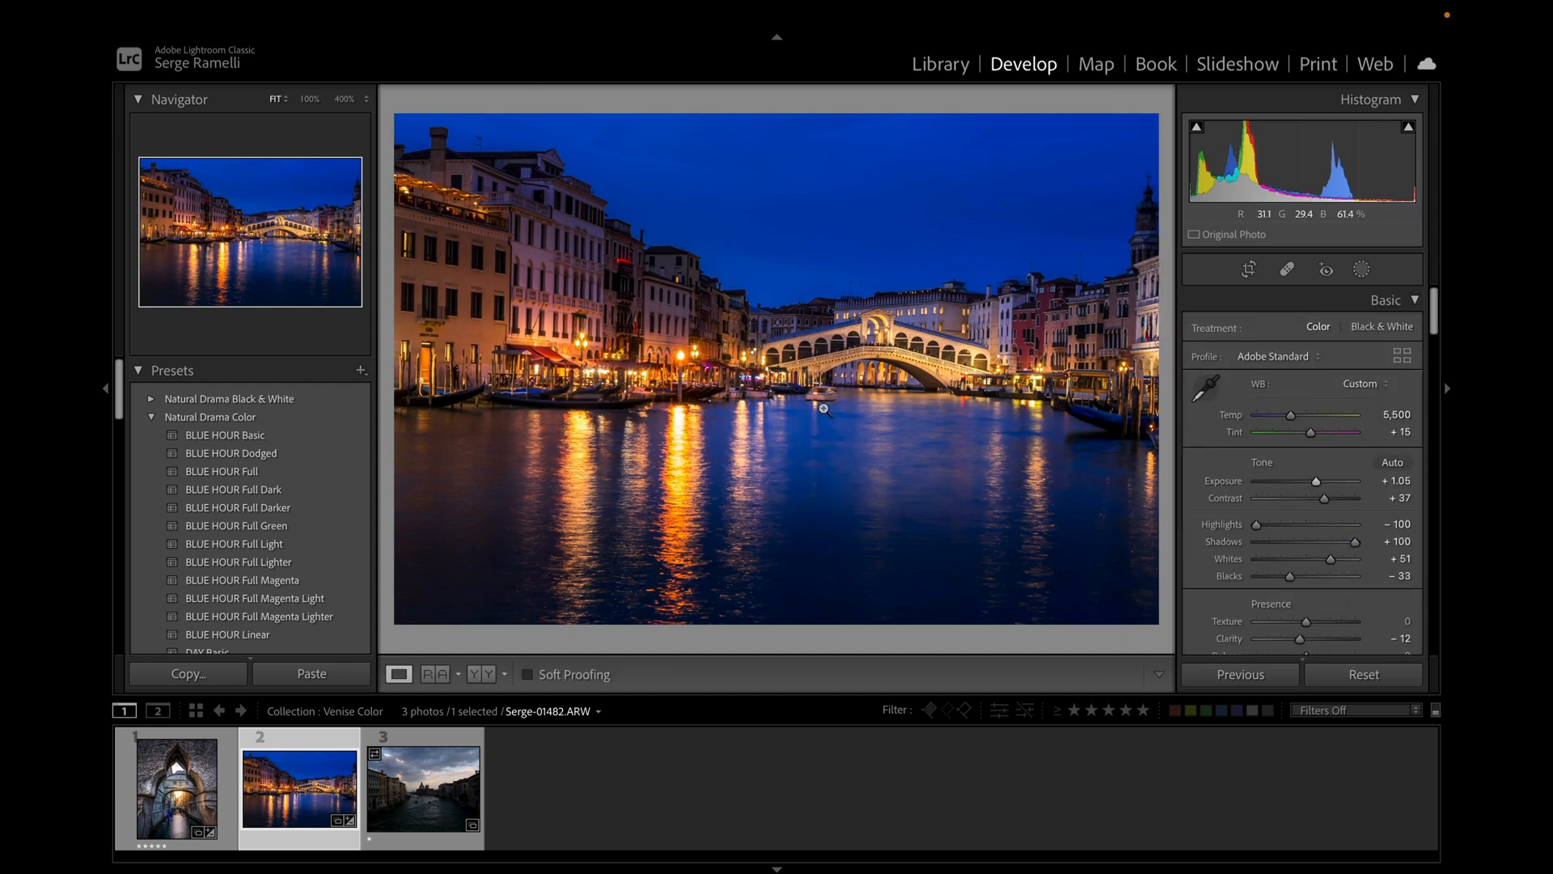
pyautogui.moveTo(817, 404)
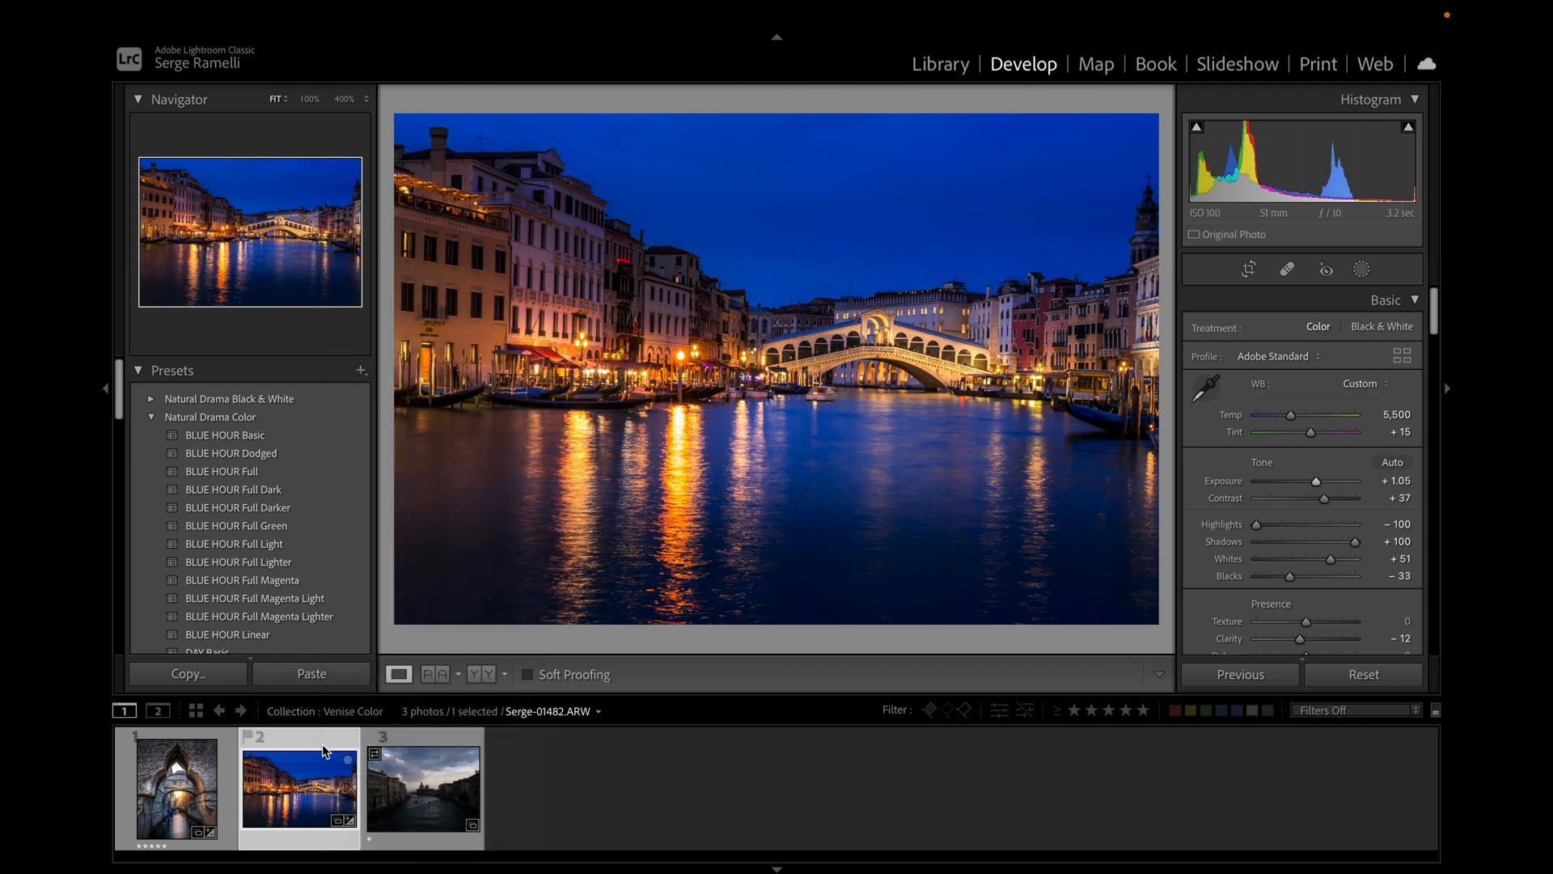
# Generate a stacked 8480 × 5664 Super Resolution DNG of the canal photo.
pyautogui.rightClick(297, 787)
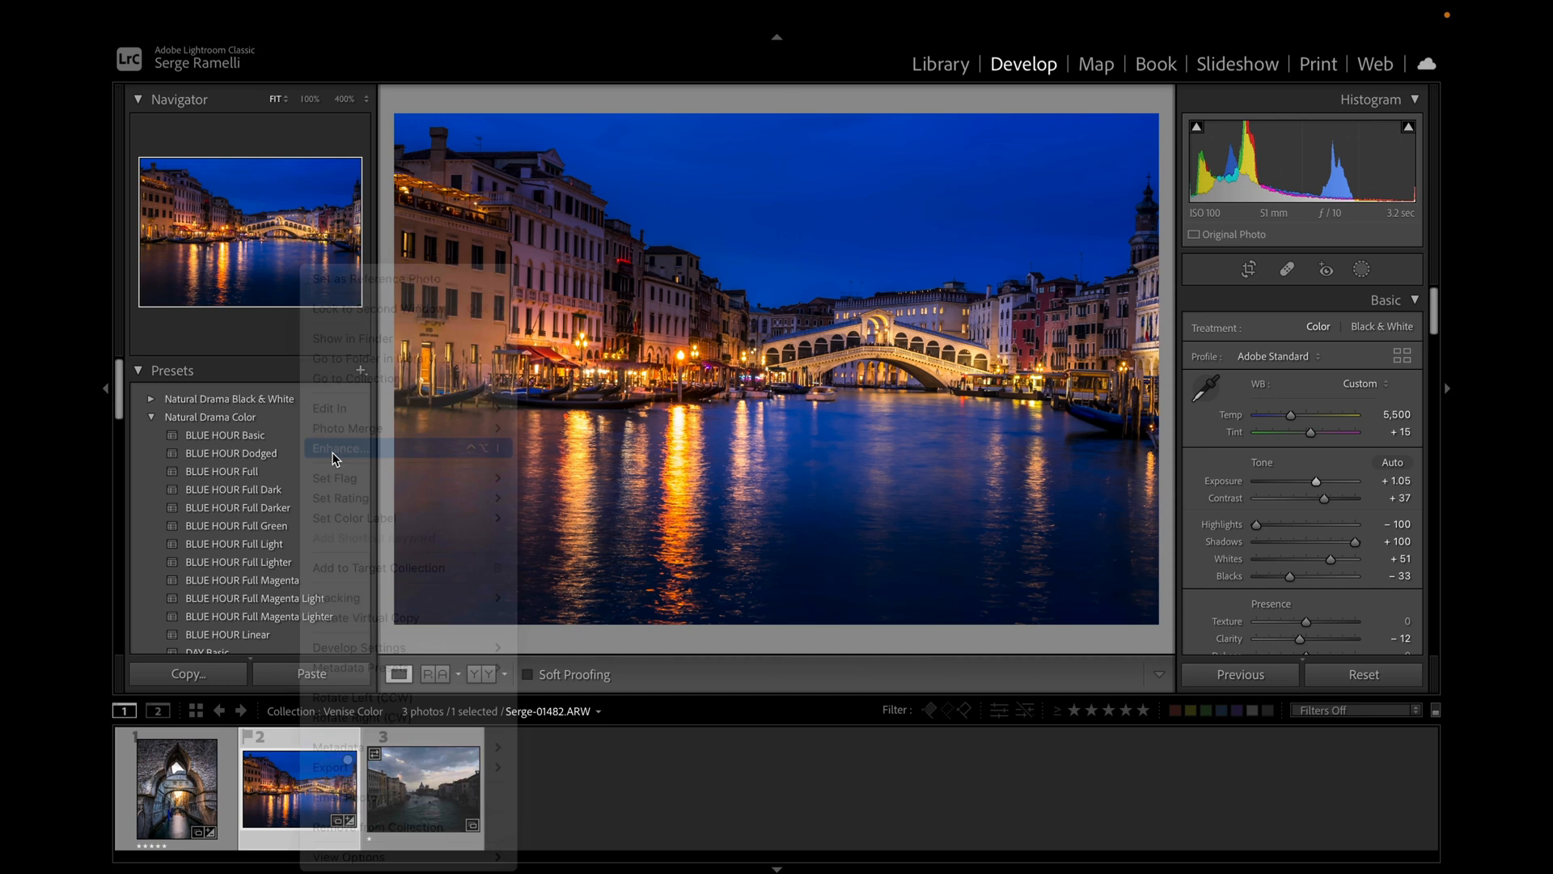
pyautogui.click(335, 448)
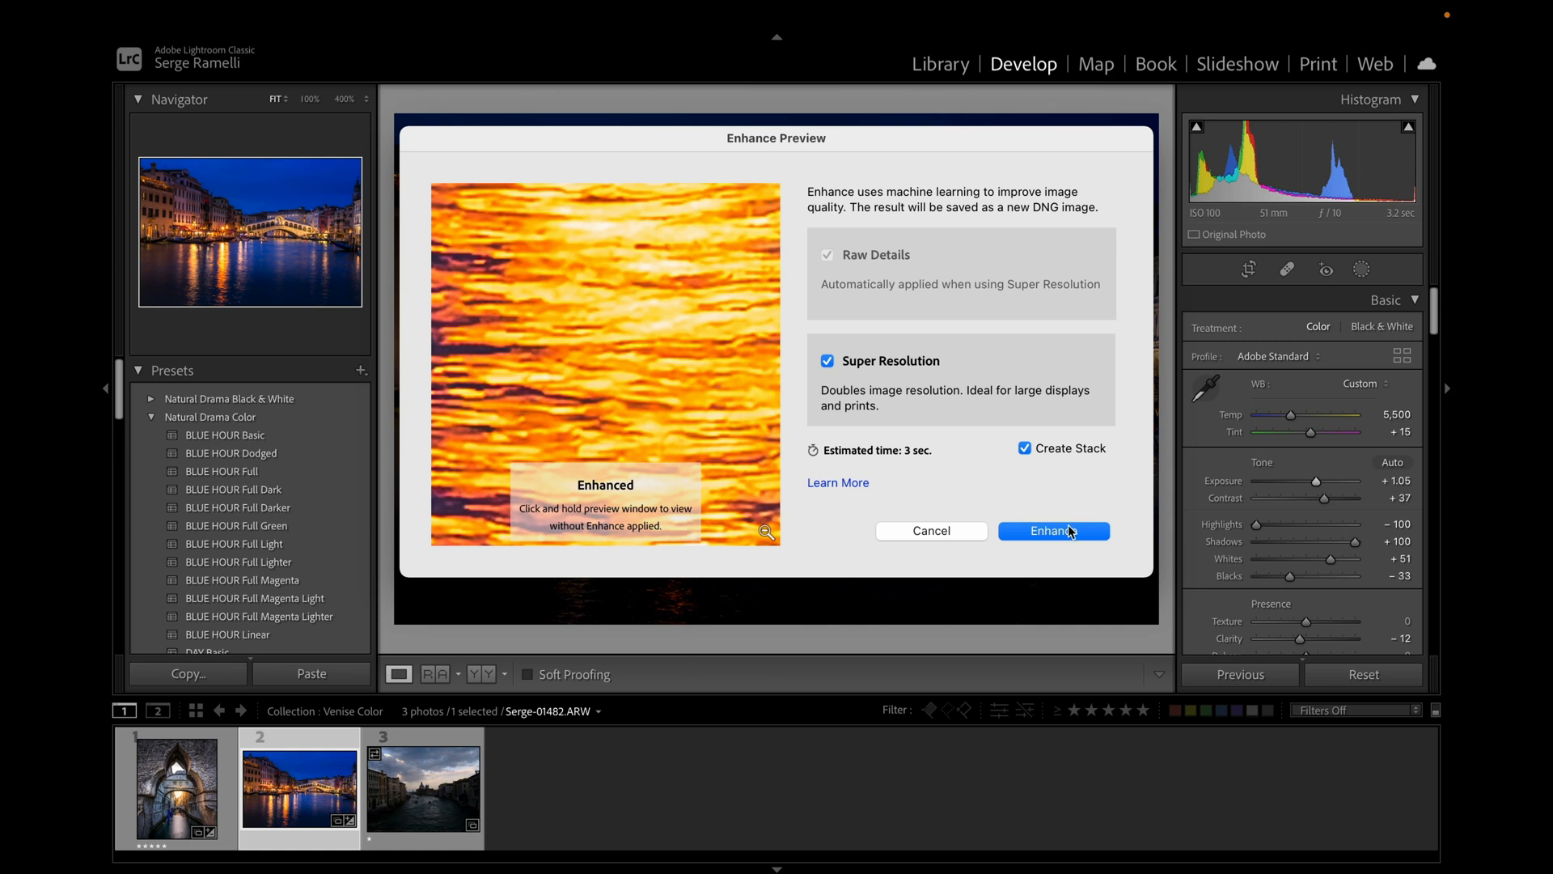
pyautogui.click(1053, 530)
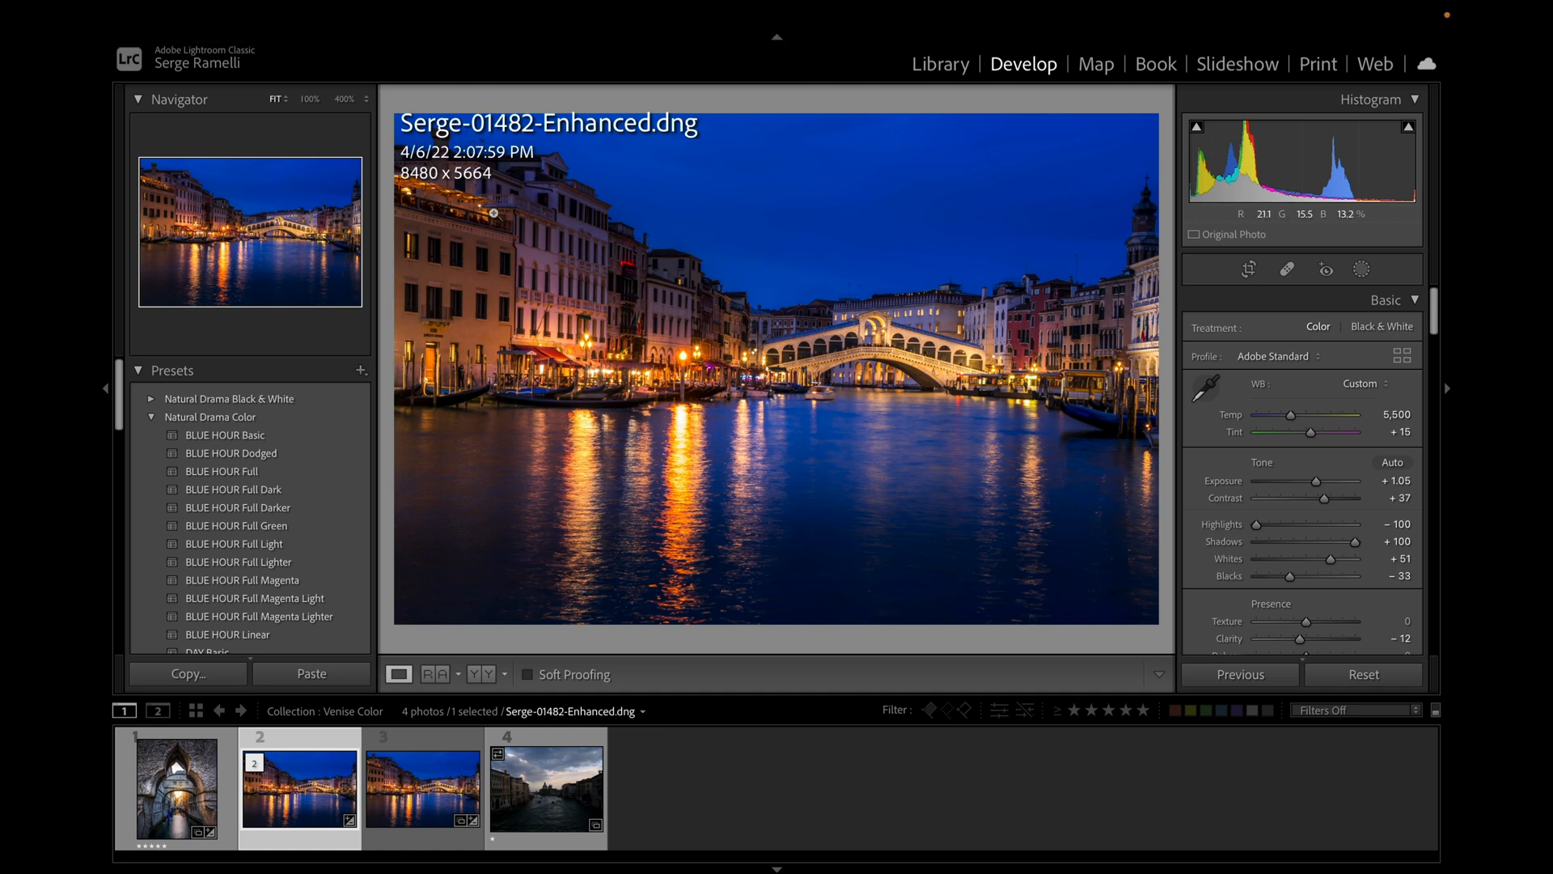
pyautogui.moveTo(465, 195)
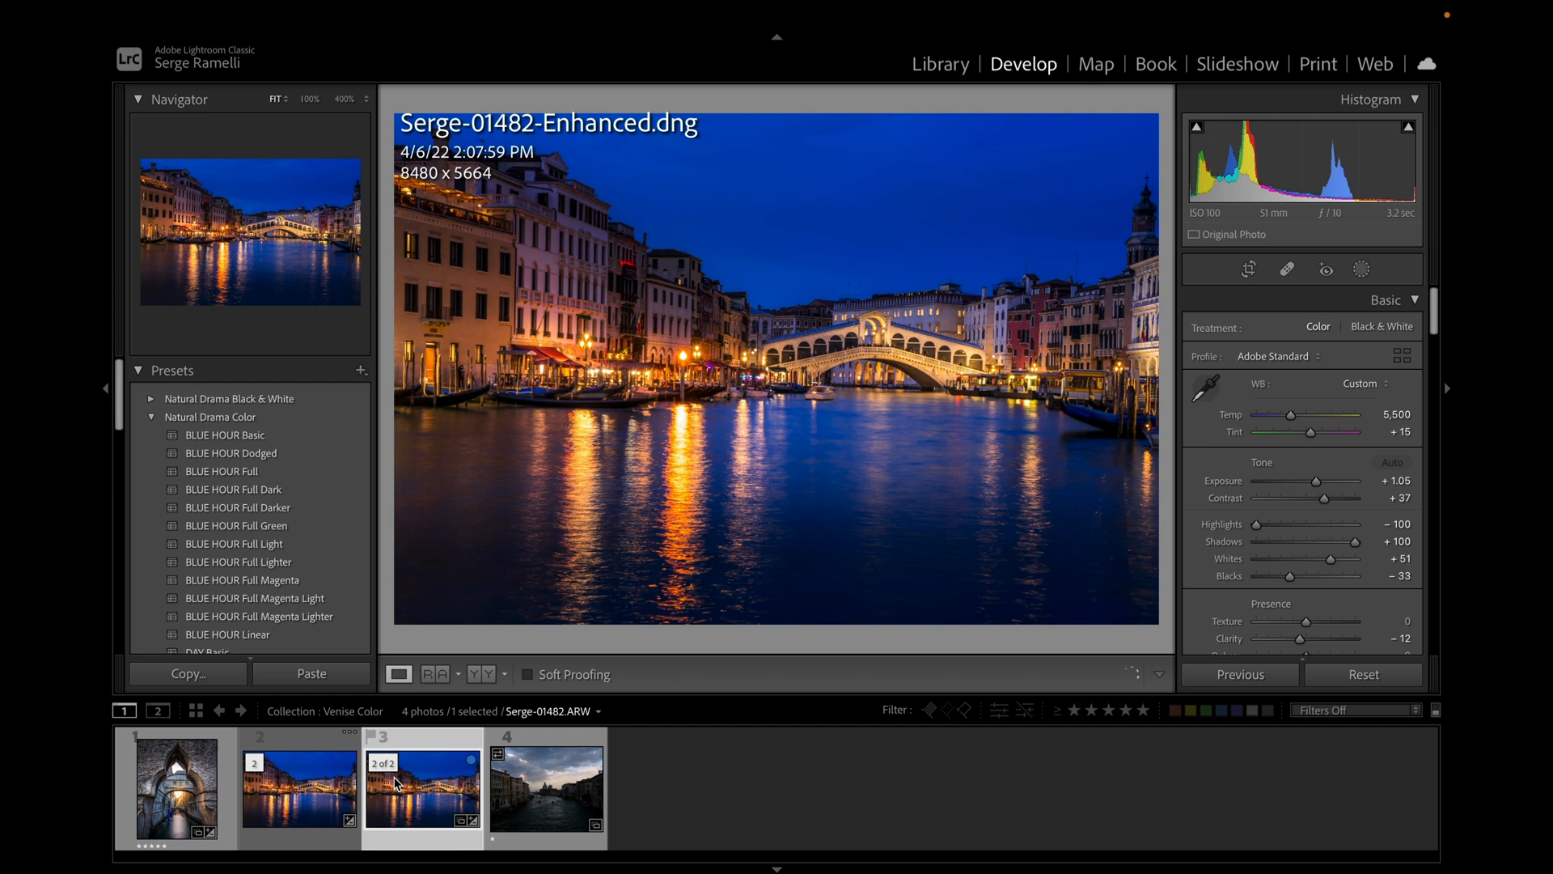
pyautogui.click(299, 787)
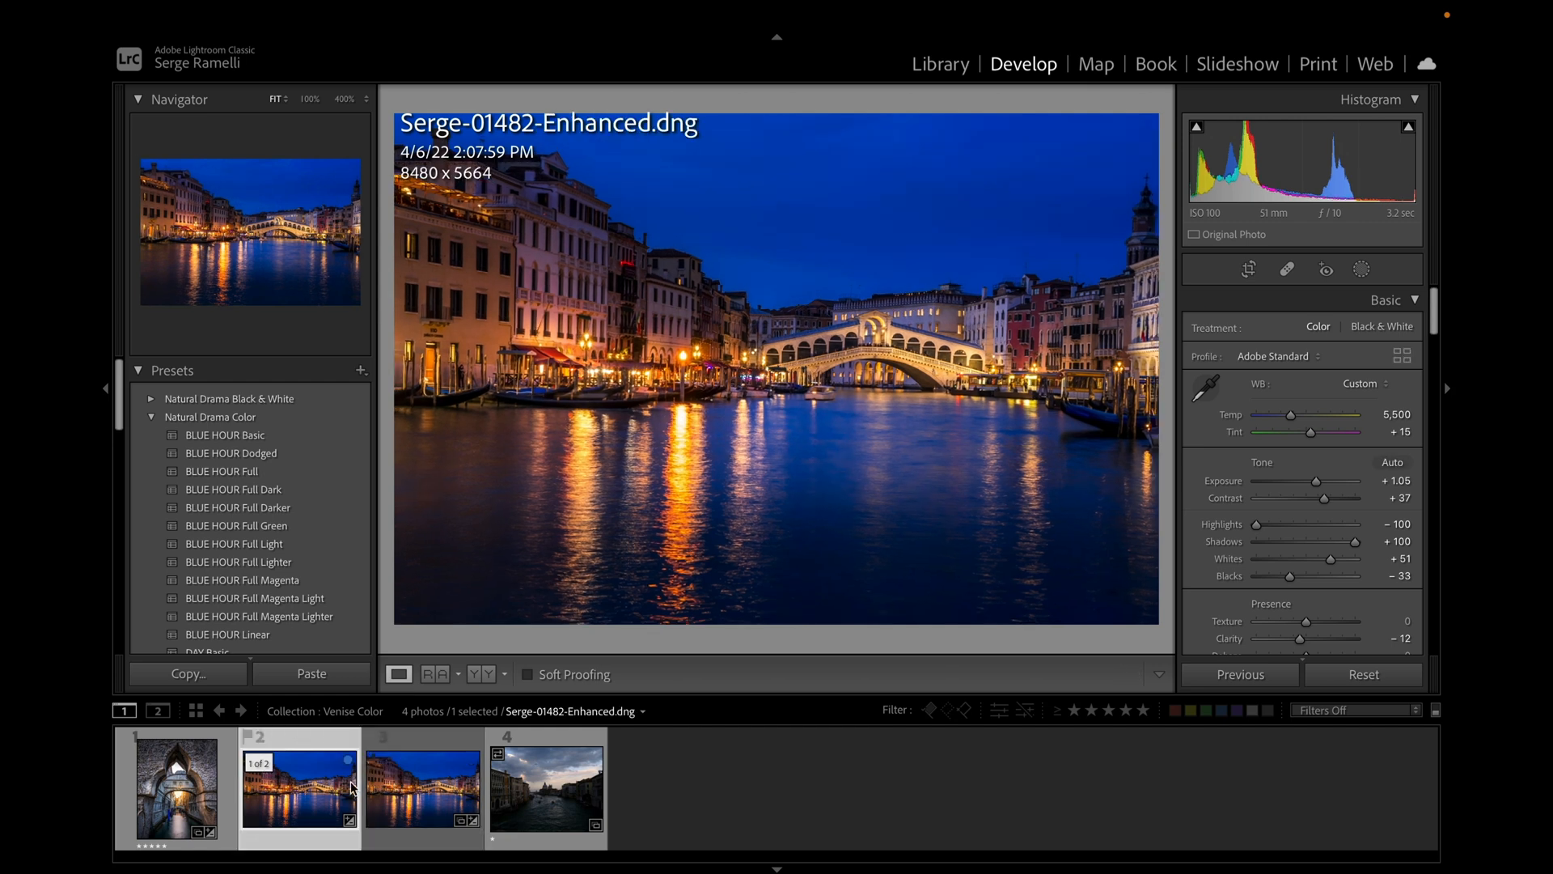
pyautogui.click(421, 787)
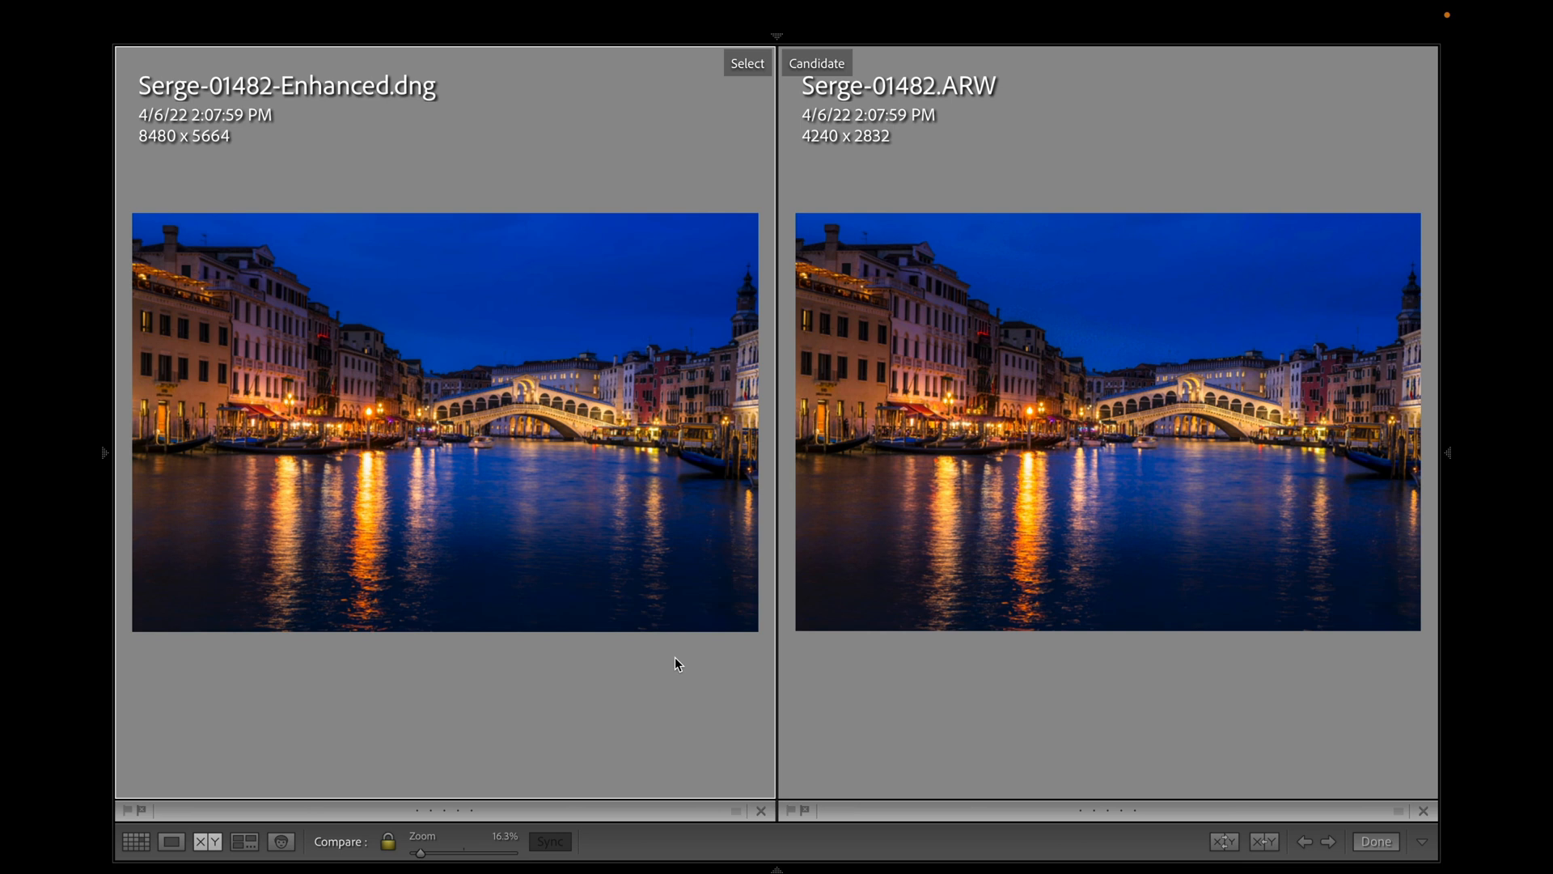
pyautogui.moveTo(666, 457)
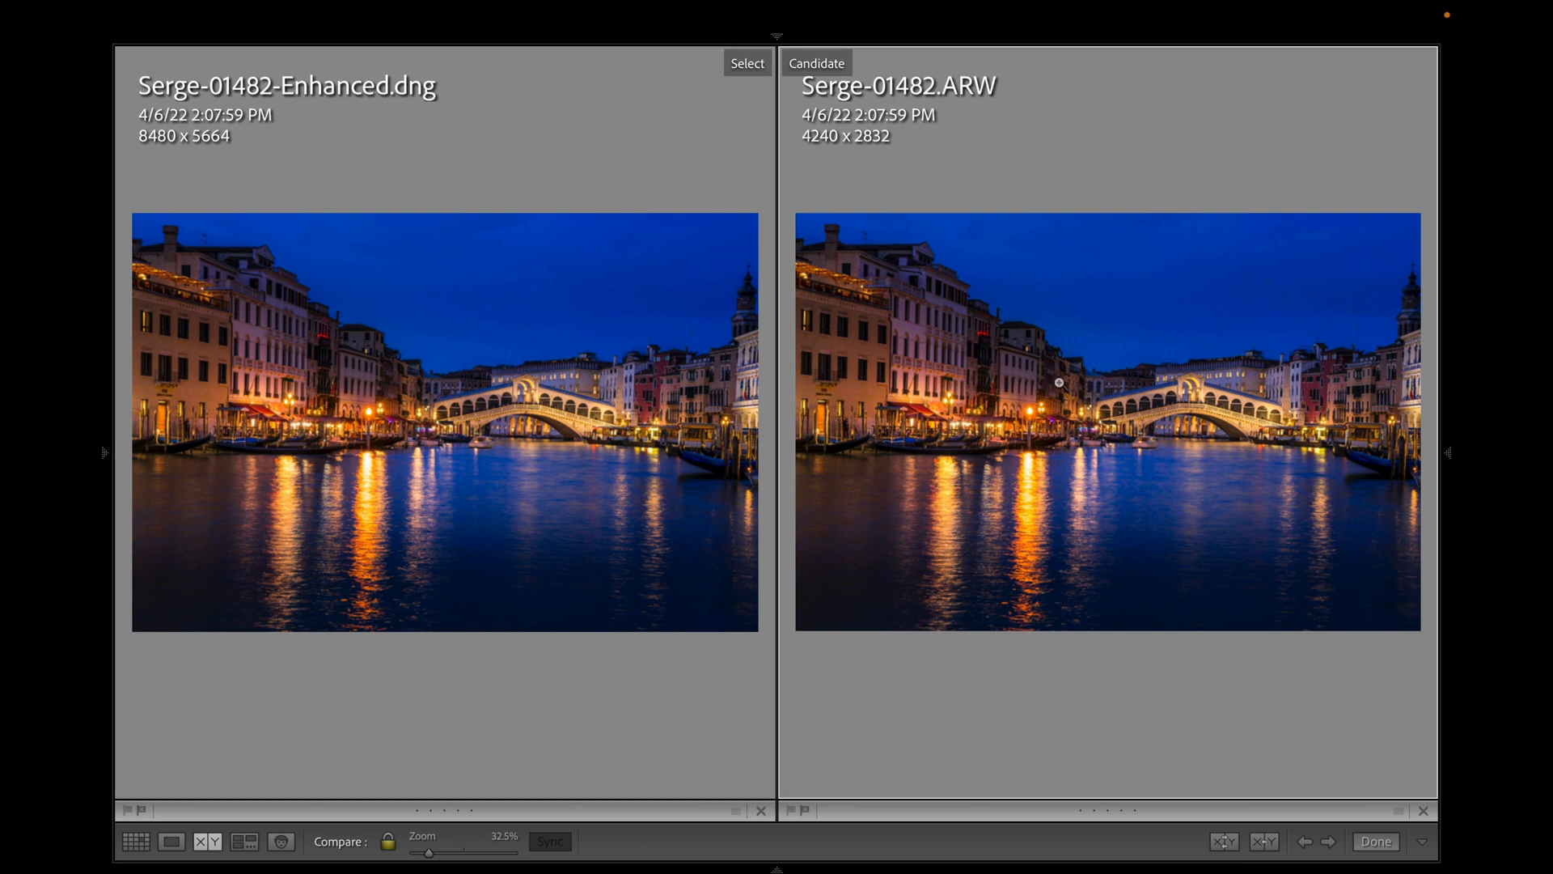
pyautogui.moveTo(845, 154)
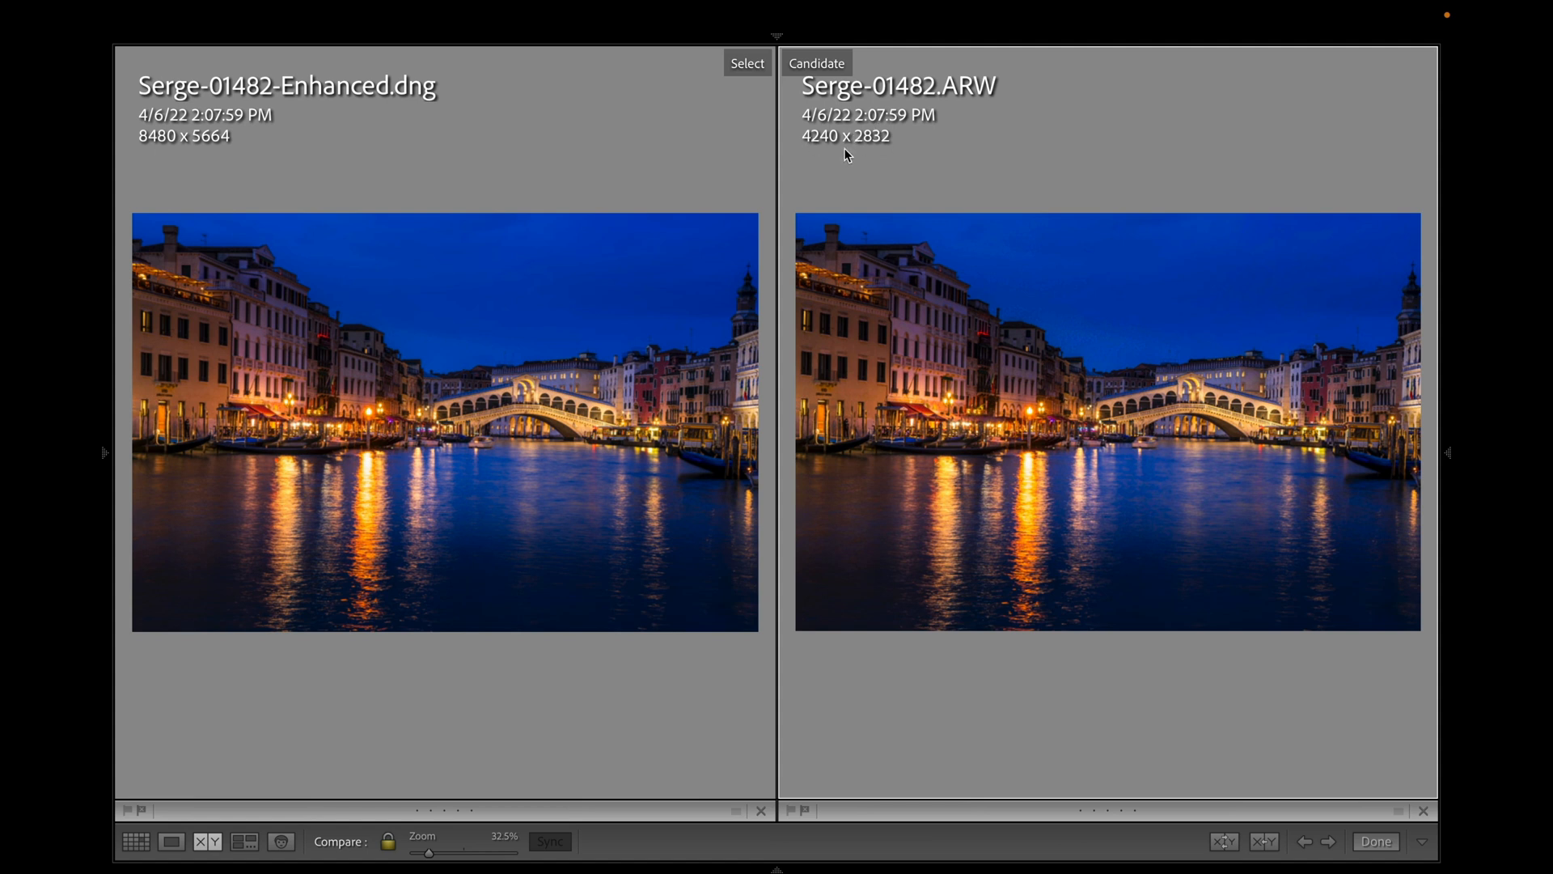
pyautogui.moveTo(188, 149)
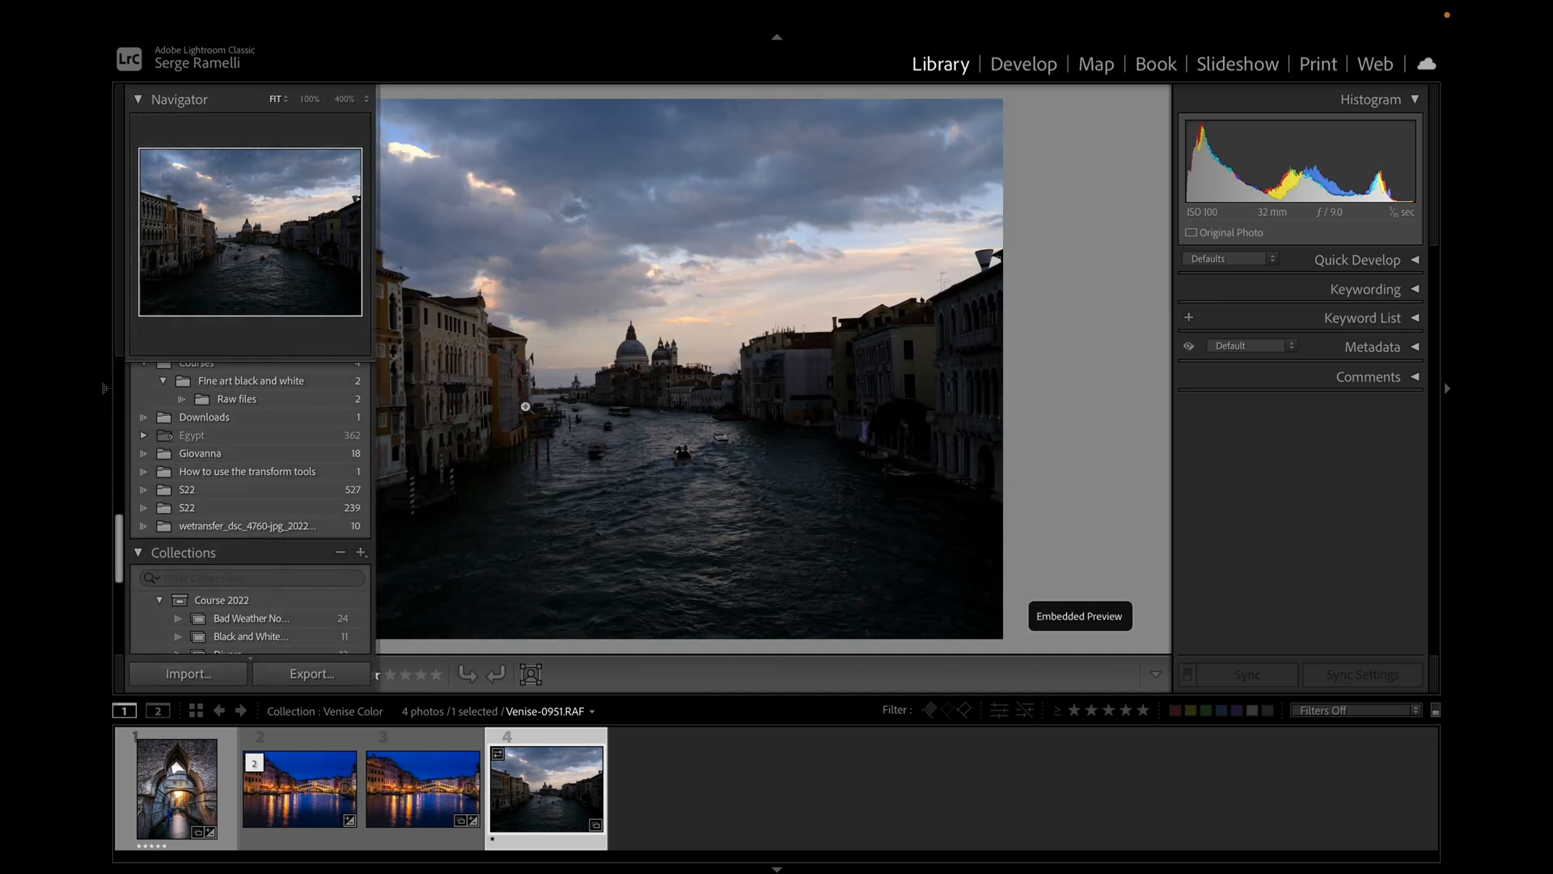
pyautogui.click(106, 387)
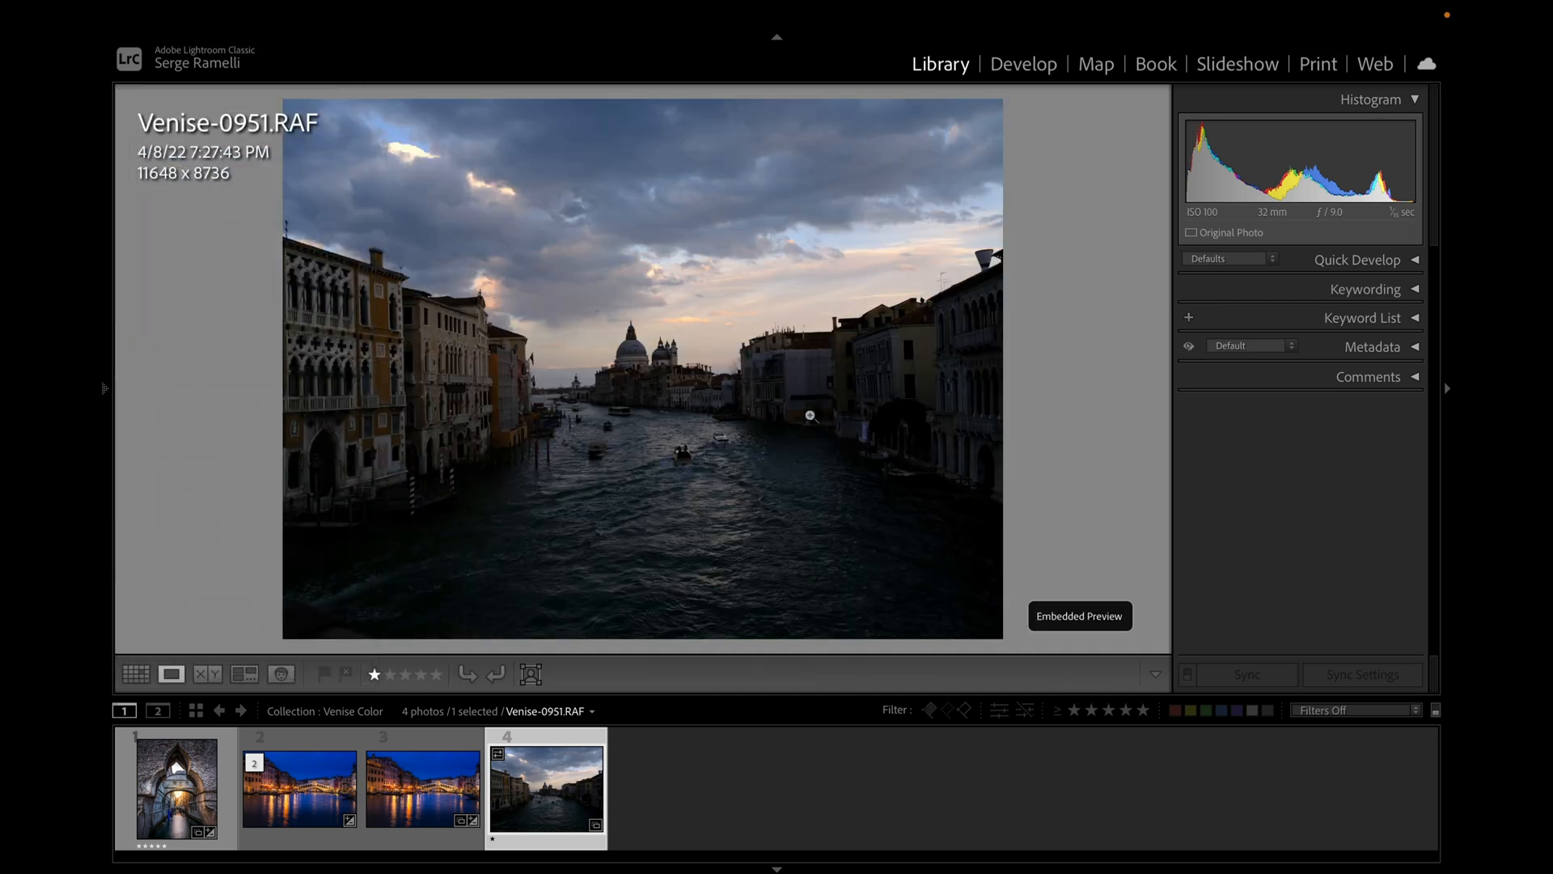
pyautogui.moveTo(632, 255)
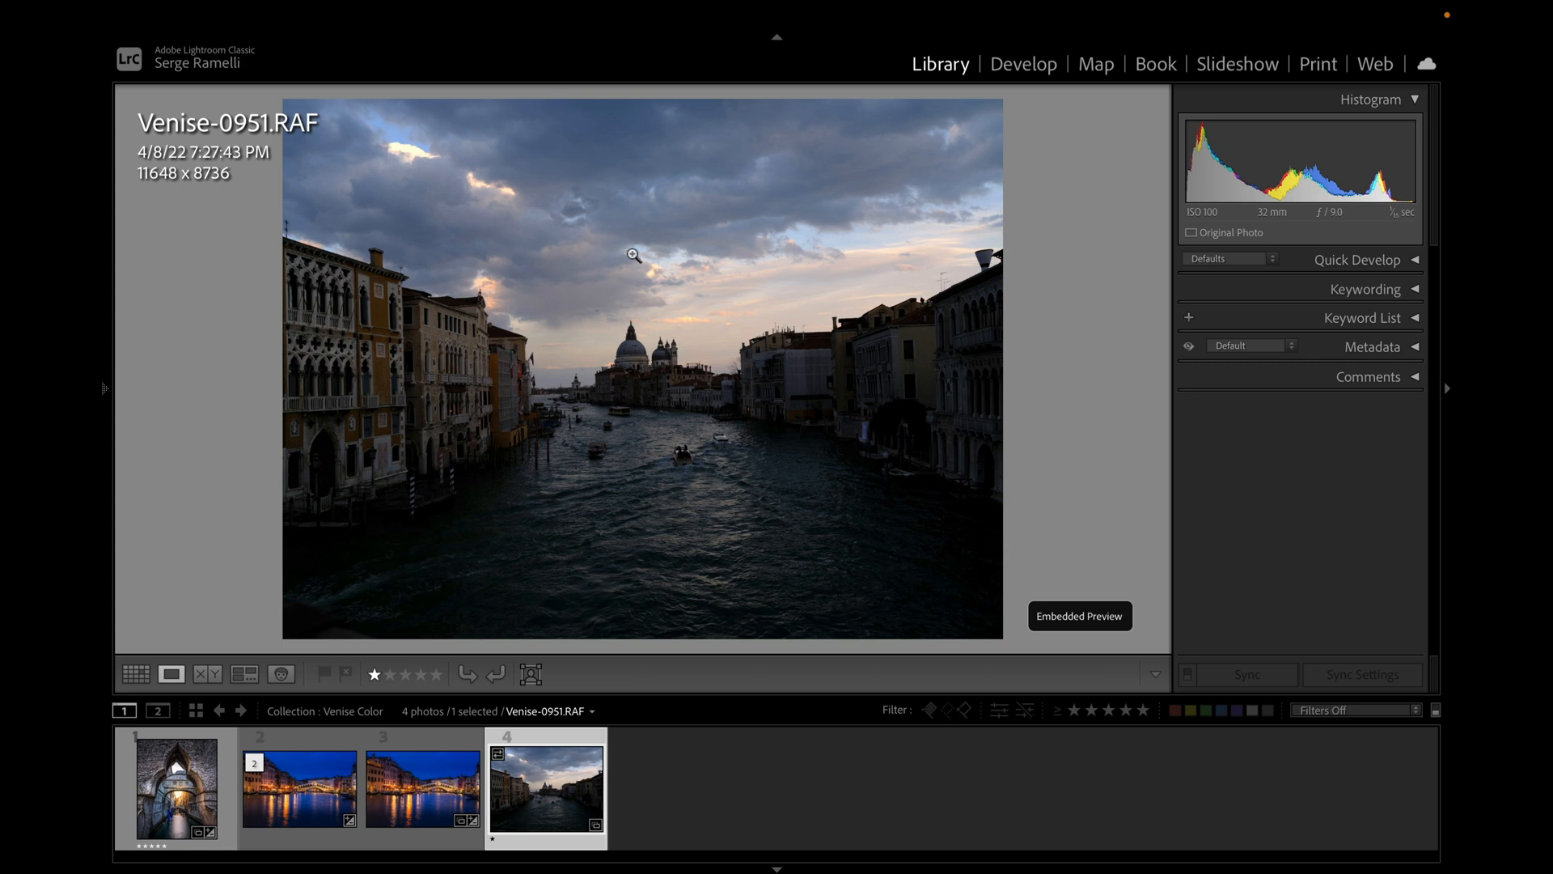
pyautogui.moveTo(327, 158)
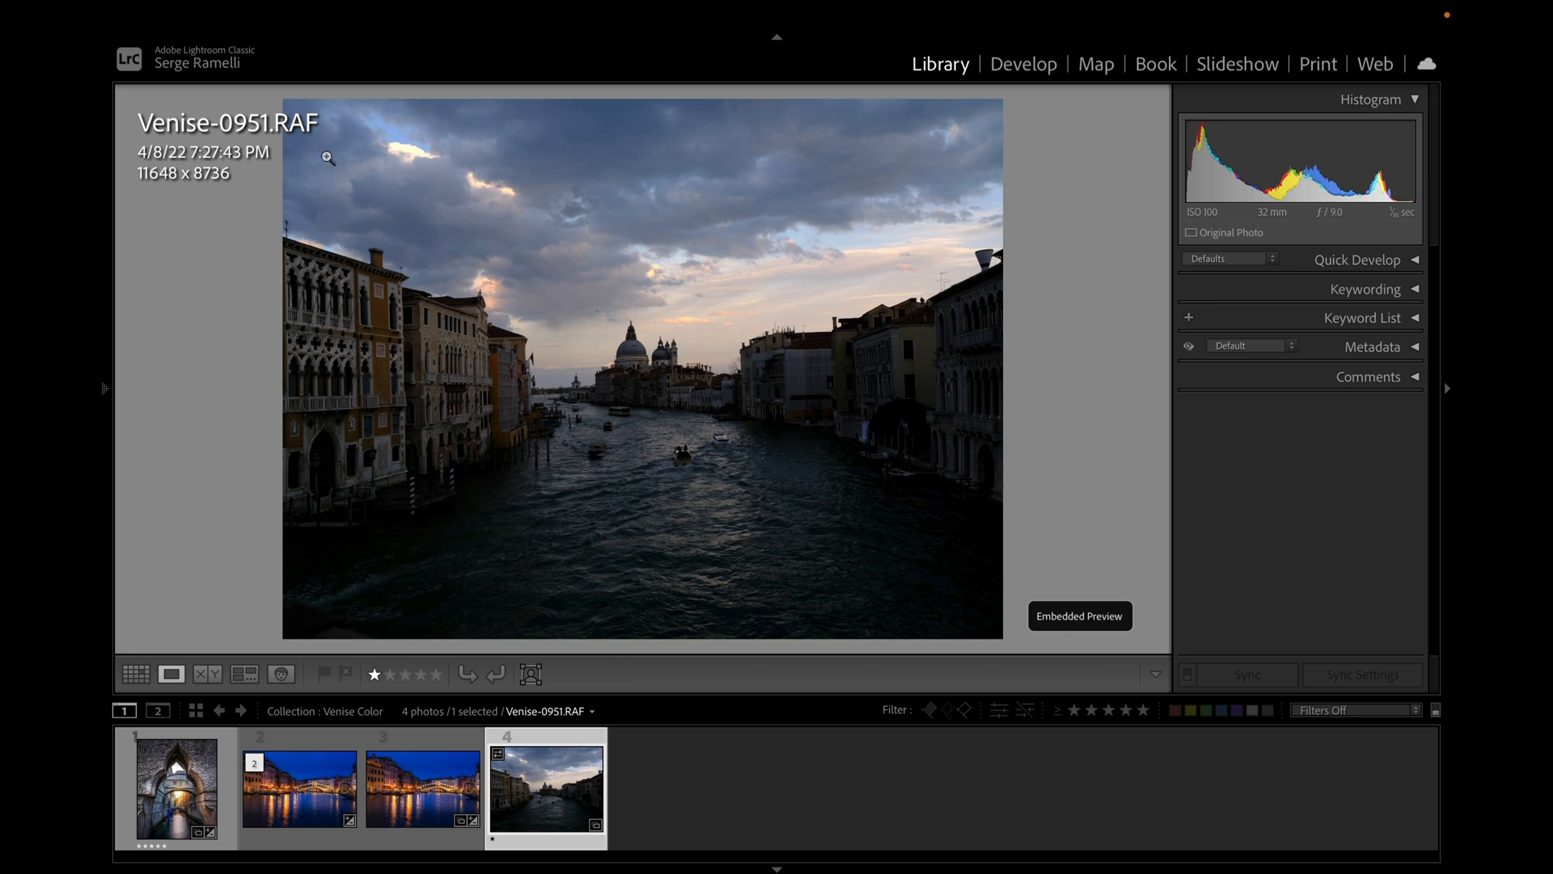
pyautogui.moveTo(153, 185)
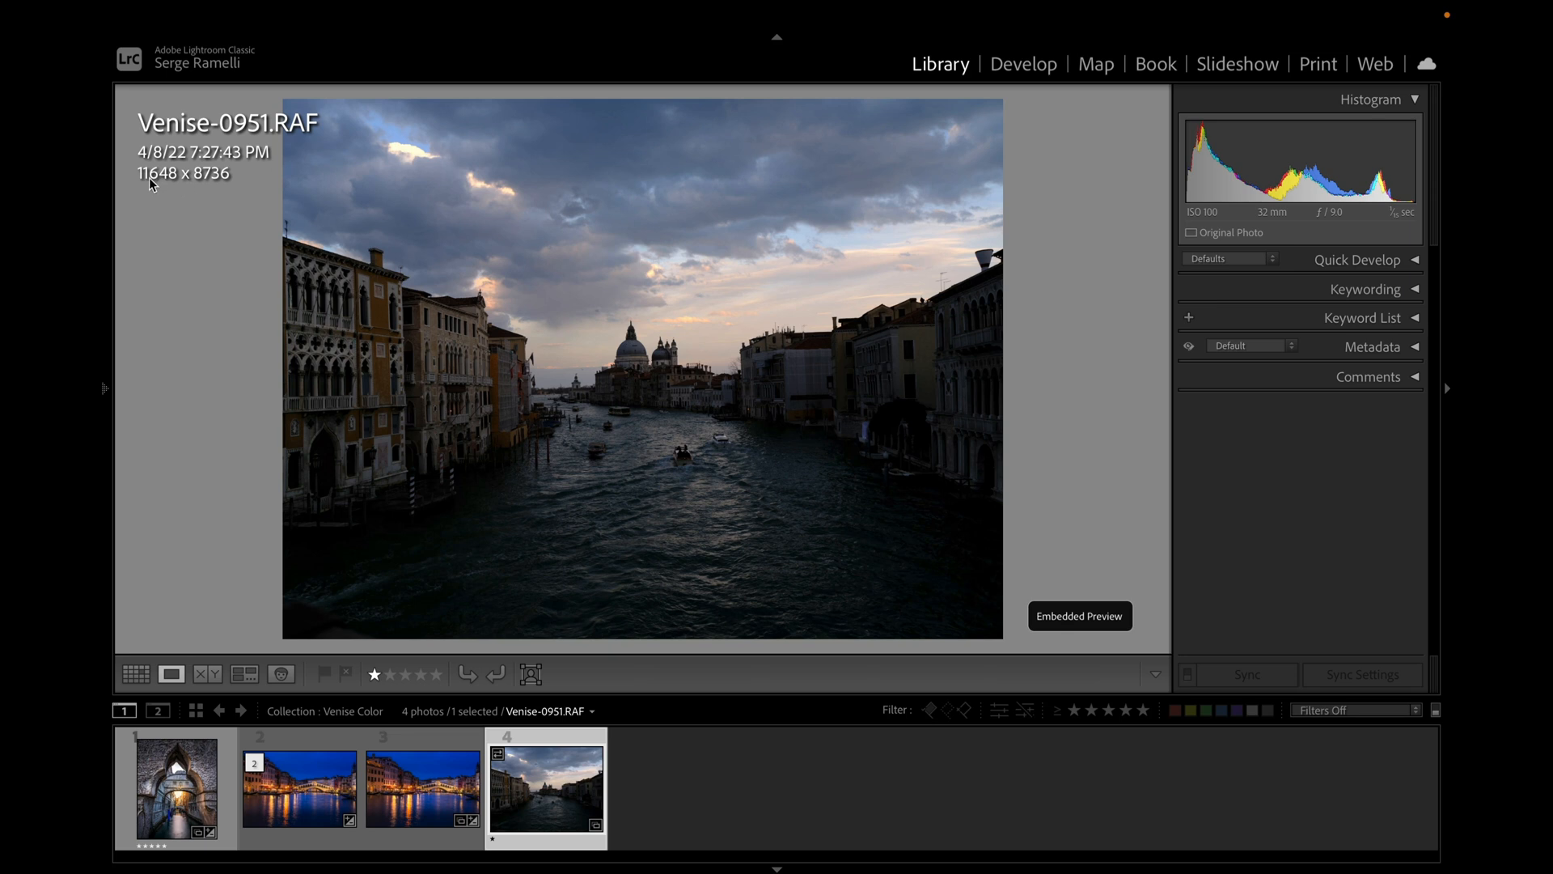
pyautogui.moveTo(222, 191)
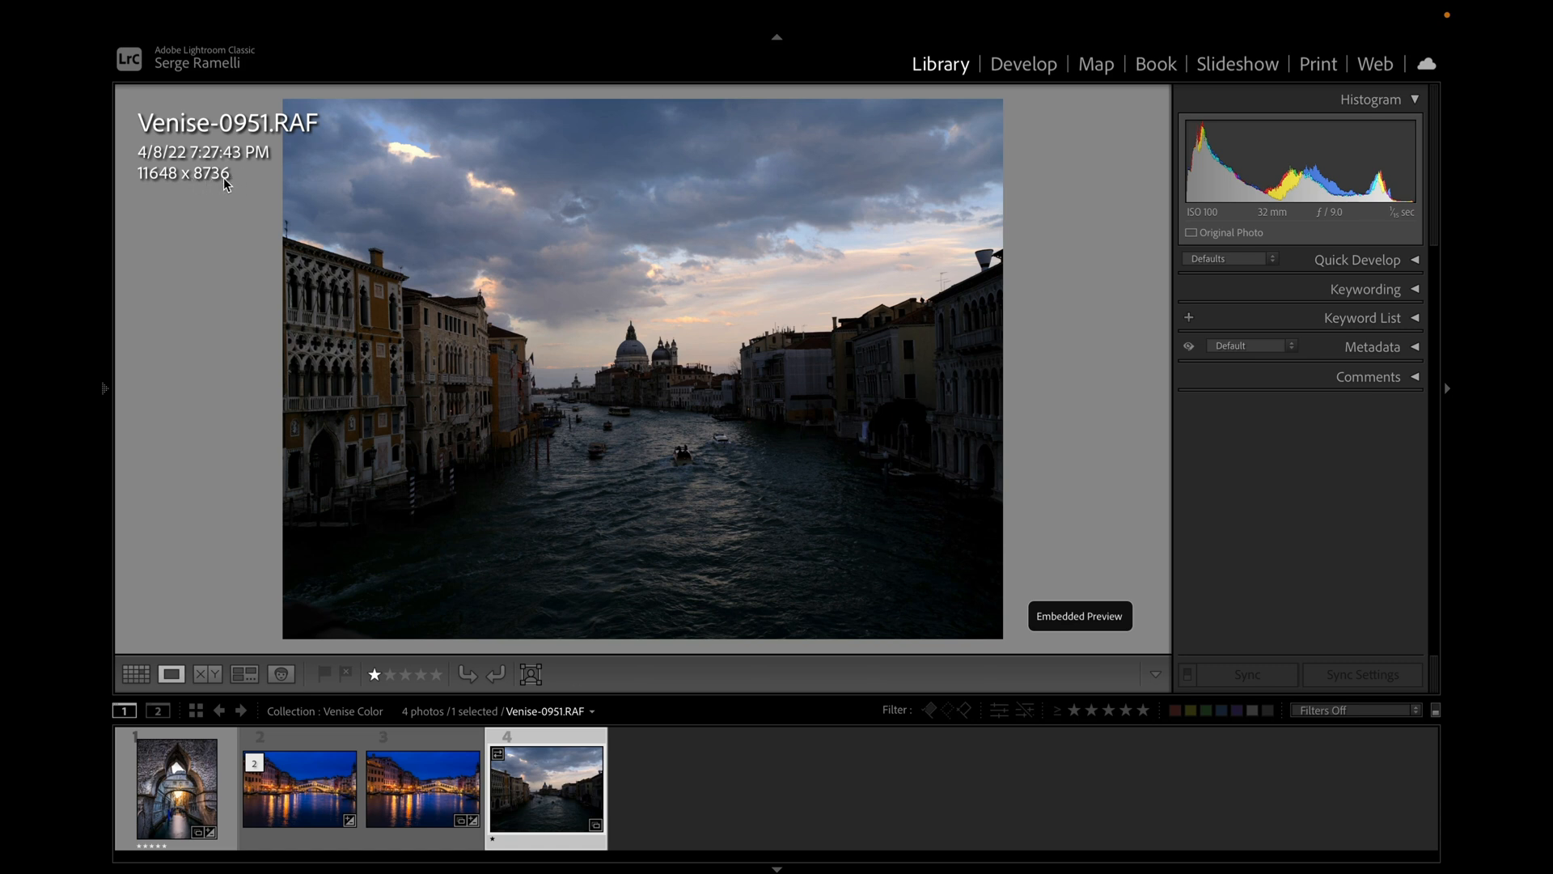
pyautogui.moveTo(589, 764)
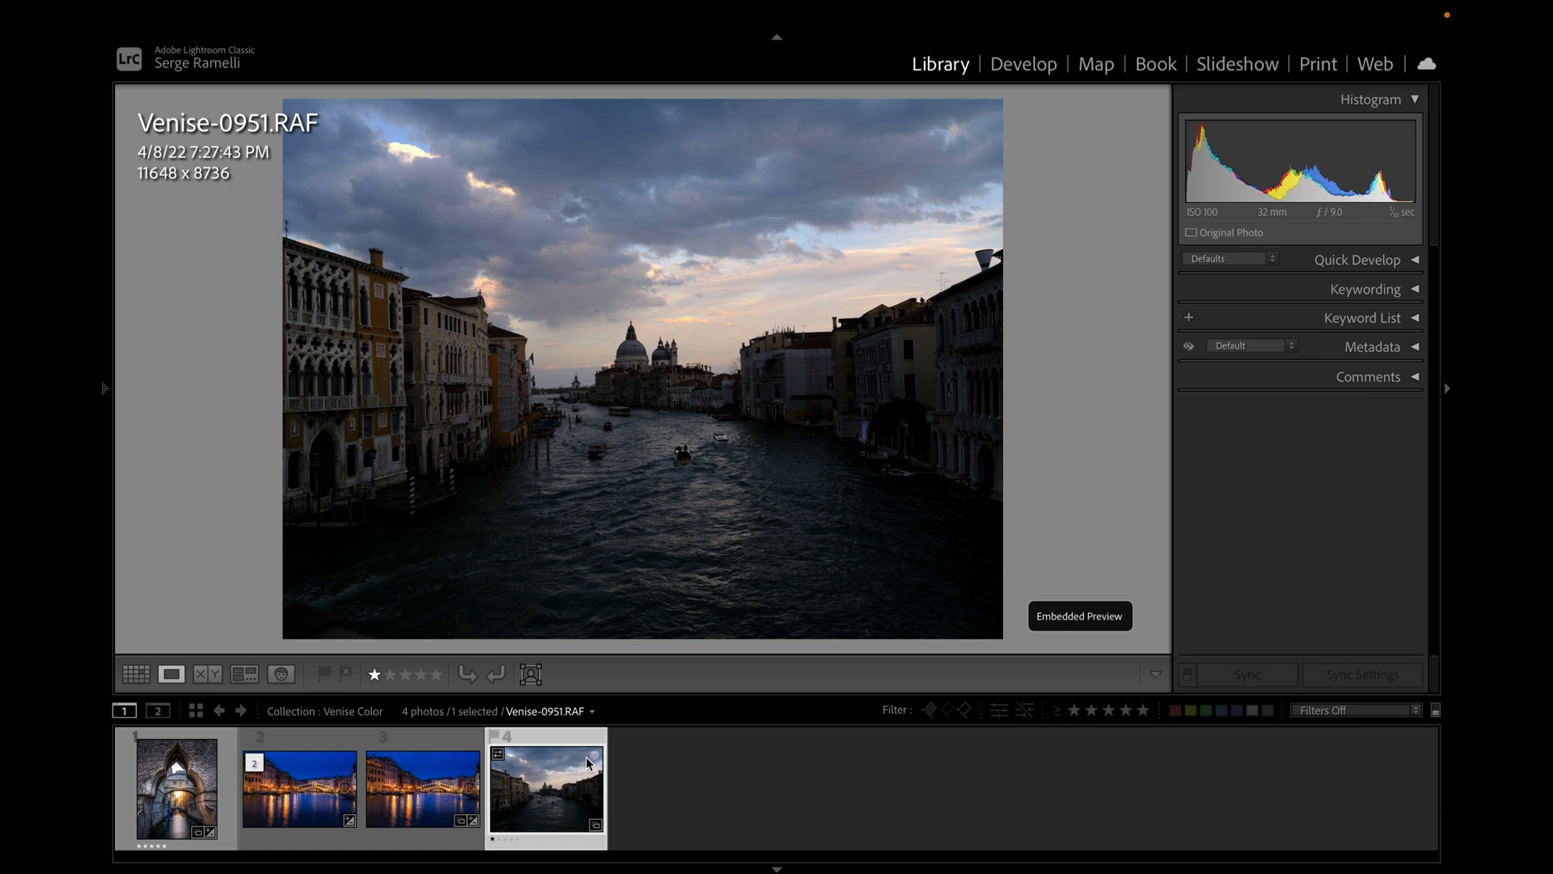
# Start a Super Resolution enhancement of Venise-0951.RAF with Create Stack enabled.
pyautogui.rightClick(570, 773)
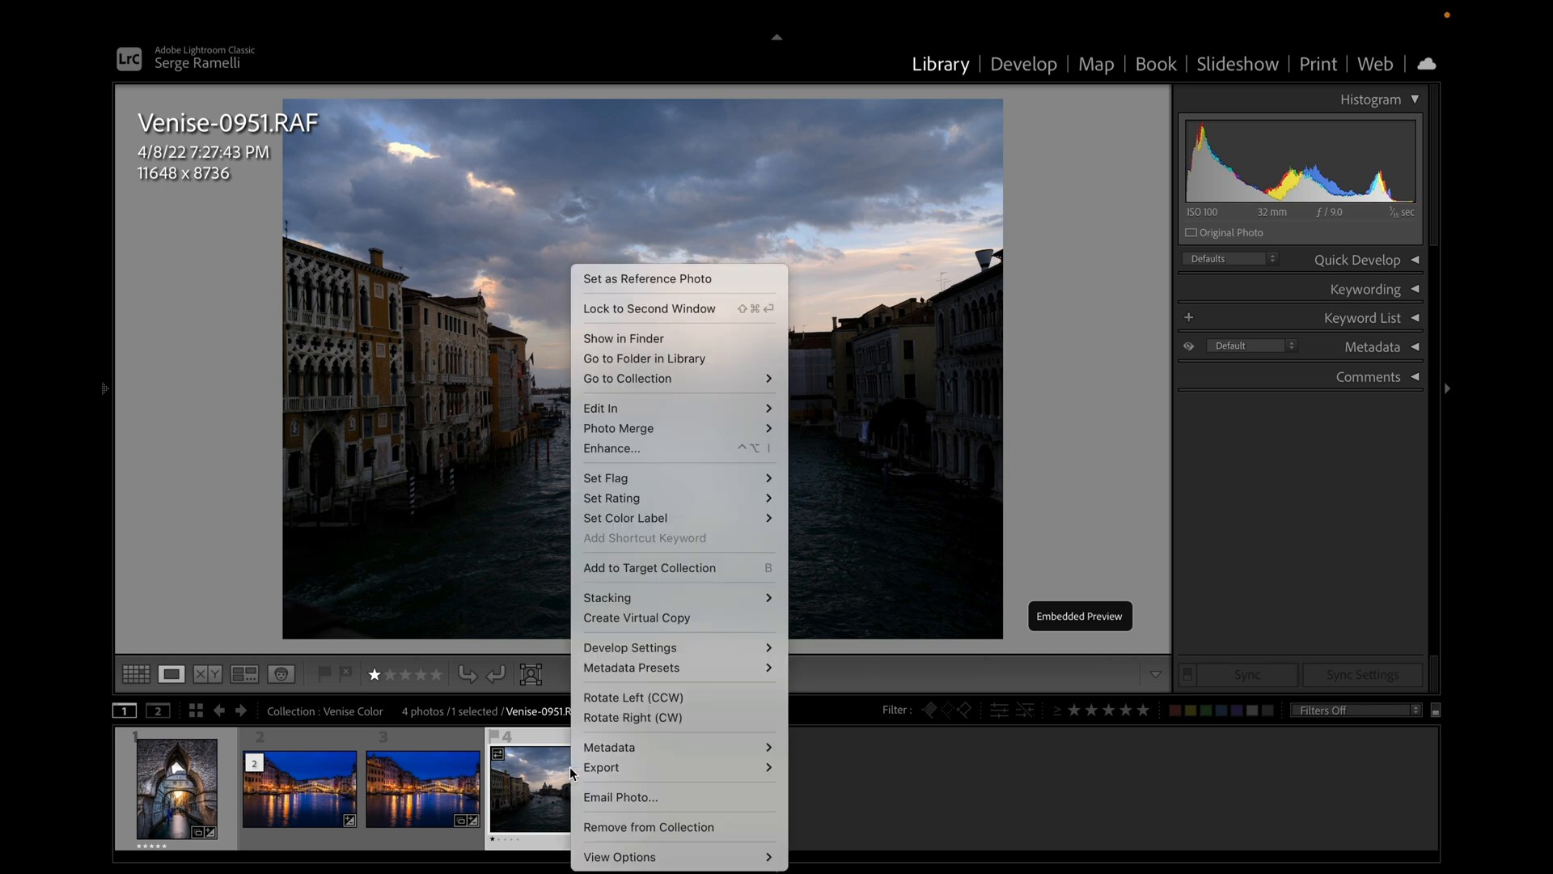
pyautogui.moveTo(637, 448)
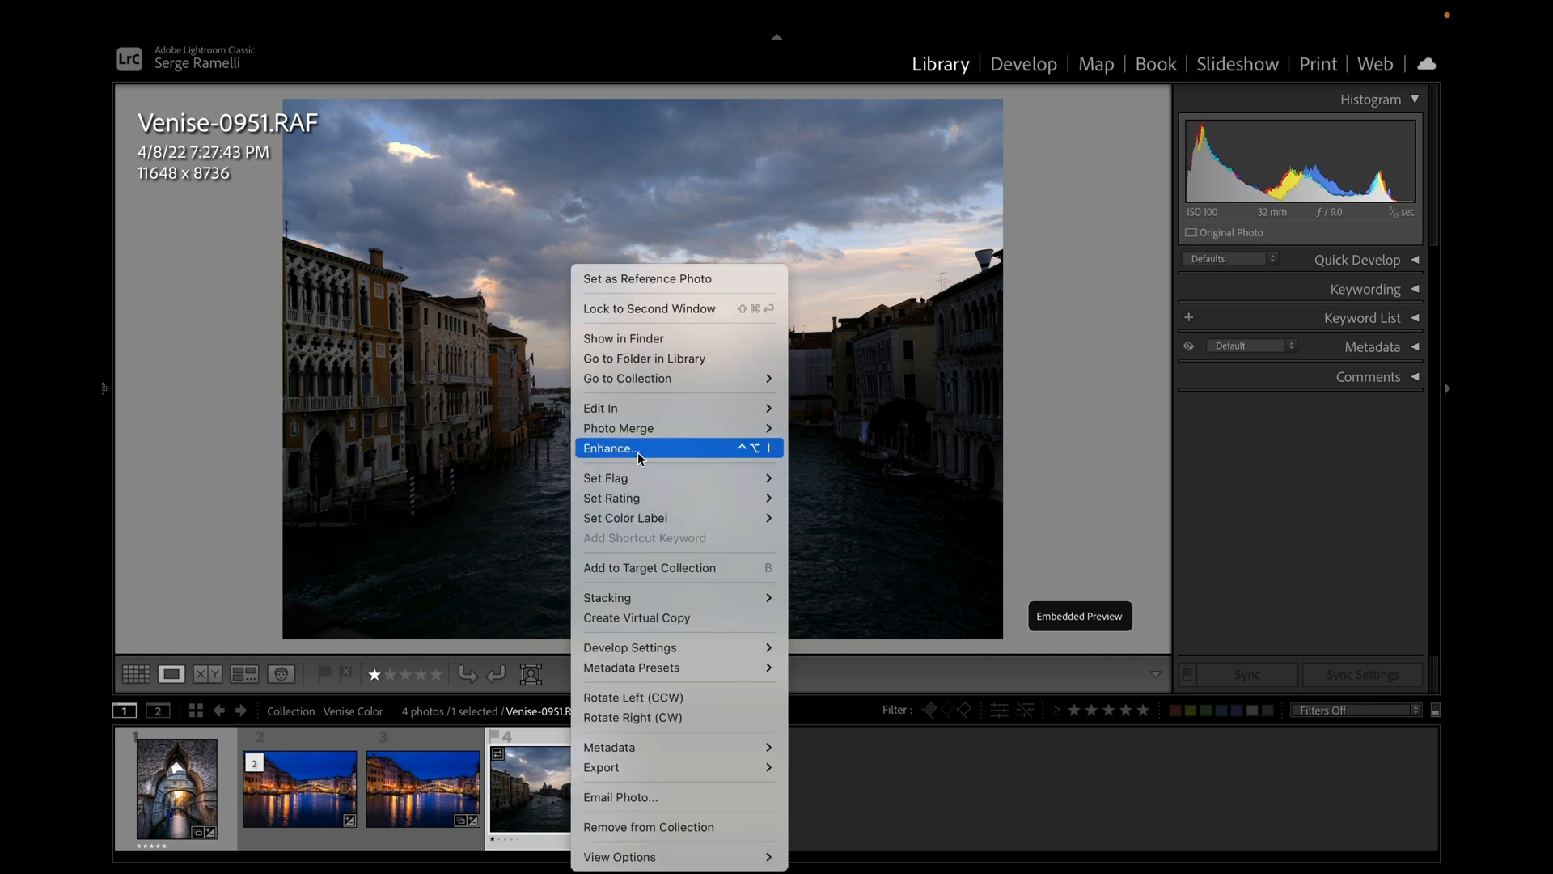
pyautogui.click(609, 447)
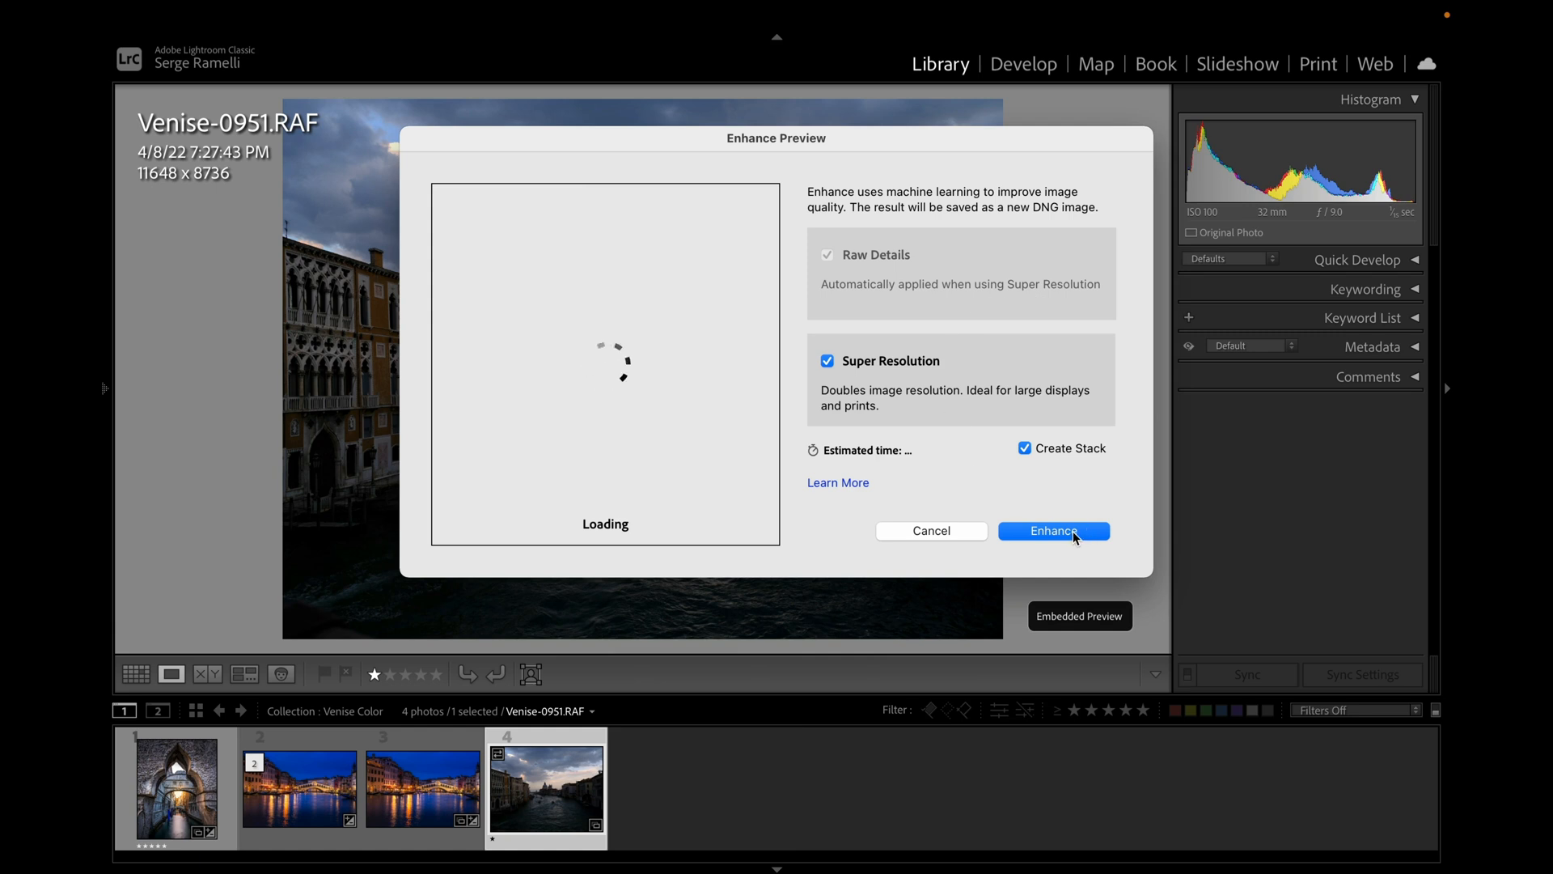
pyautogui.click(1053, 530)
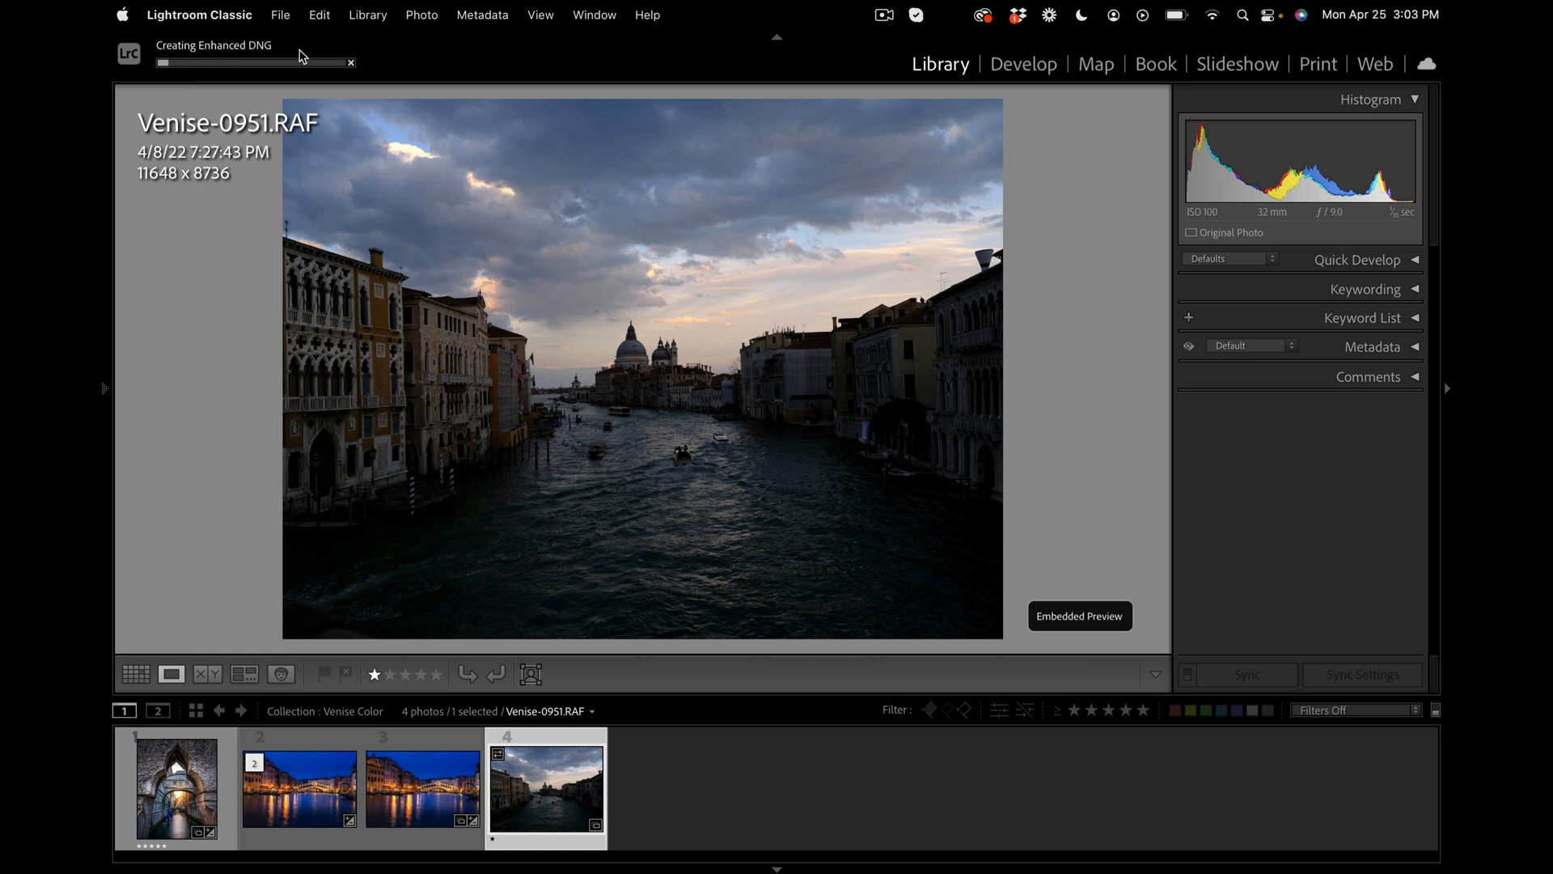
pyautogui.moveTo(315, 56)
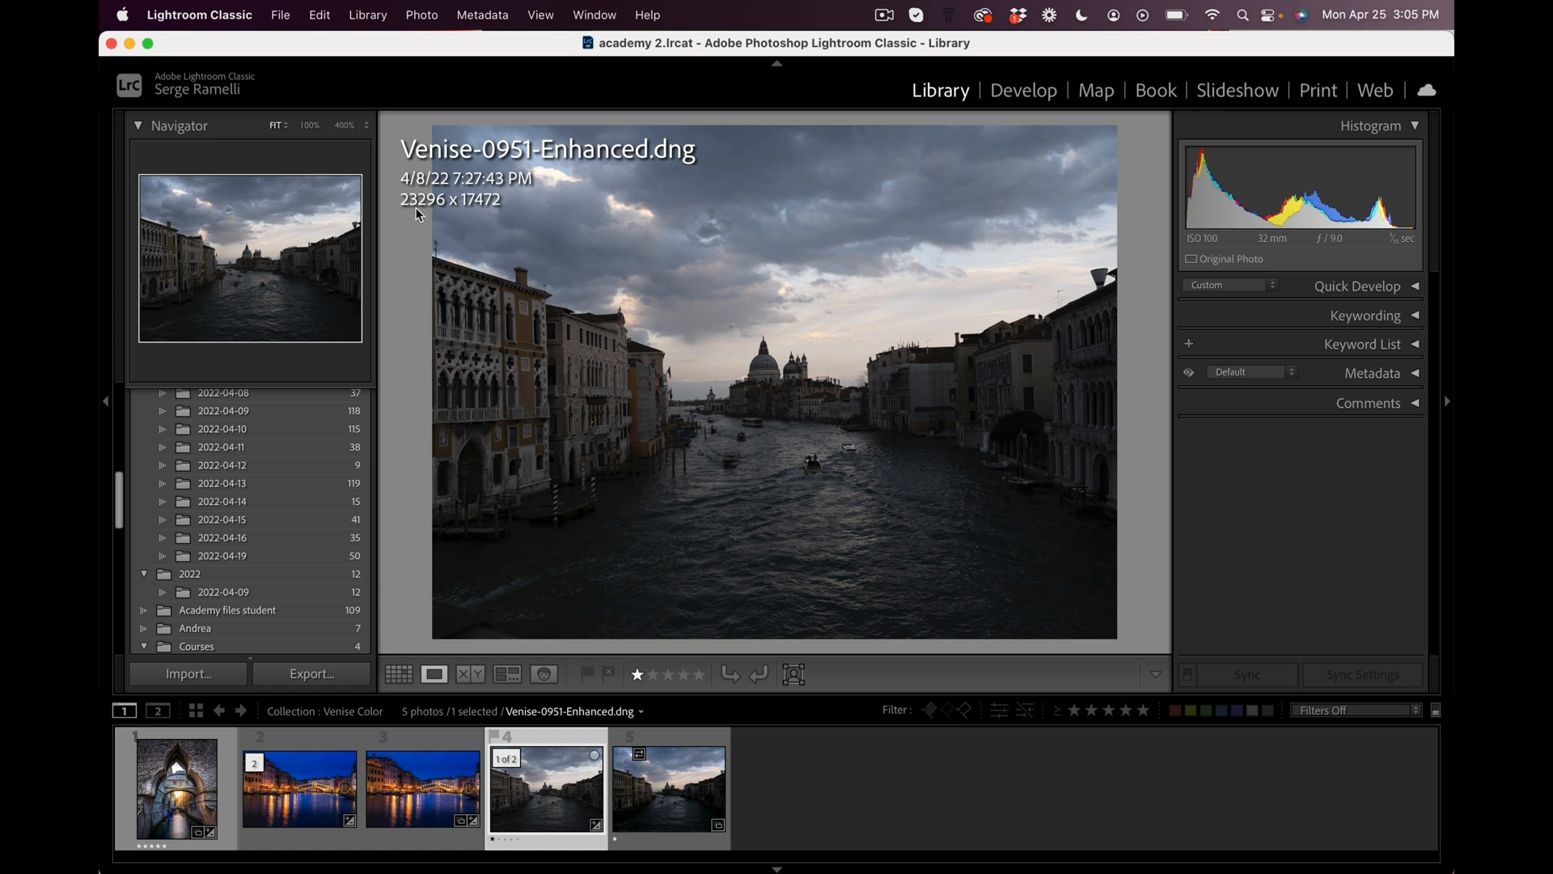
pyautogui.moveTo(475, 211)
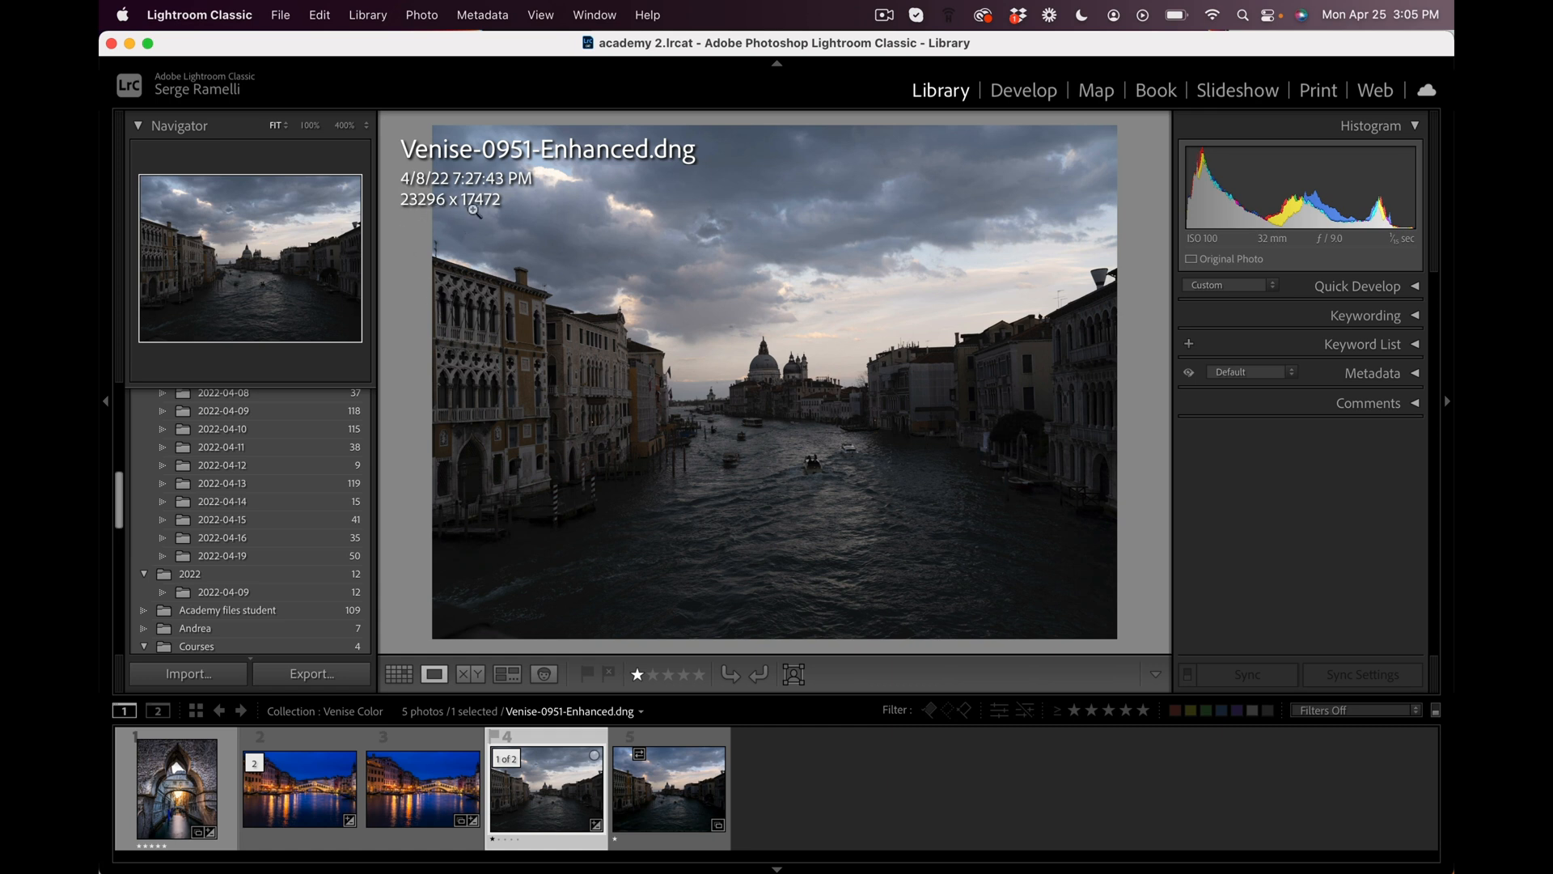
pyautogui.moveTo(580, 771)
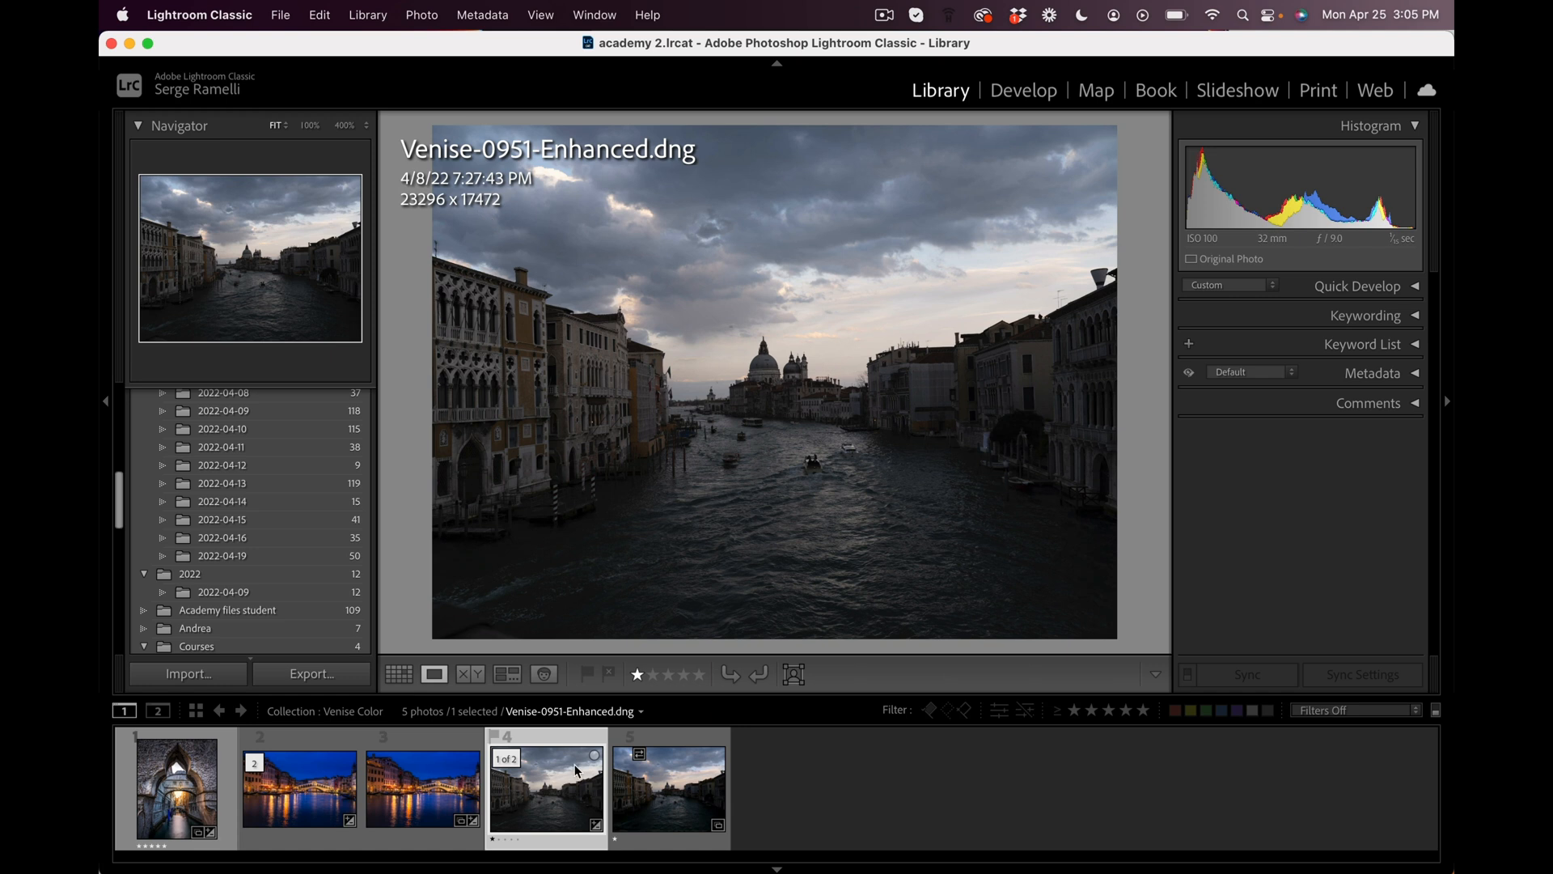
pyautogui.moveTo(551, 764)
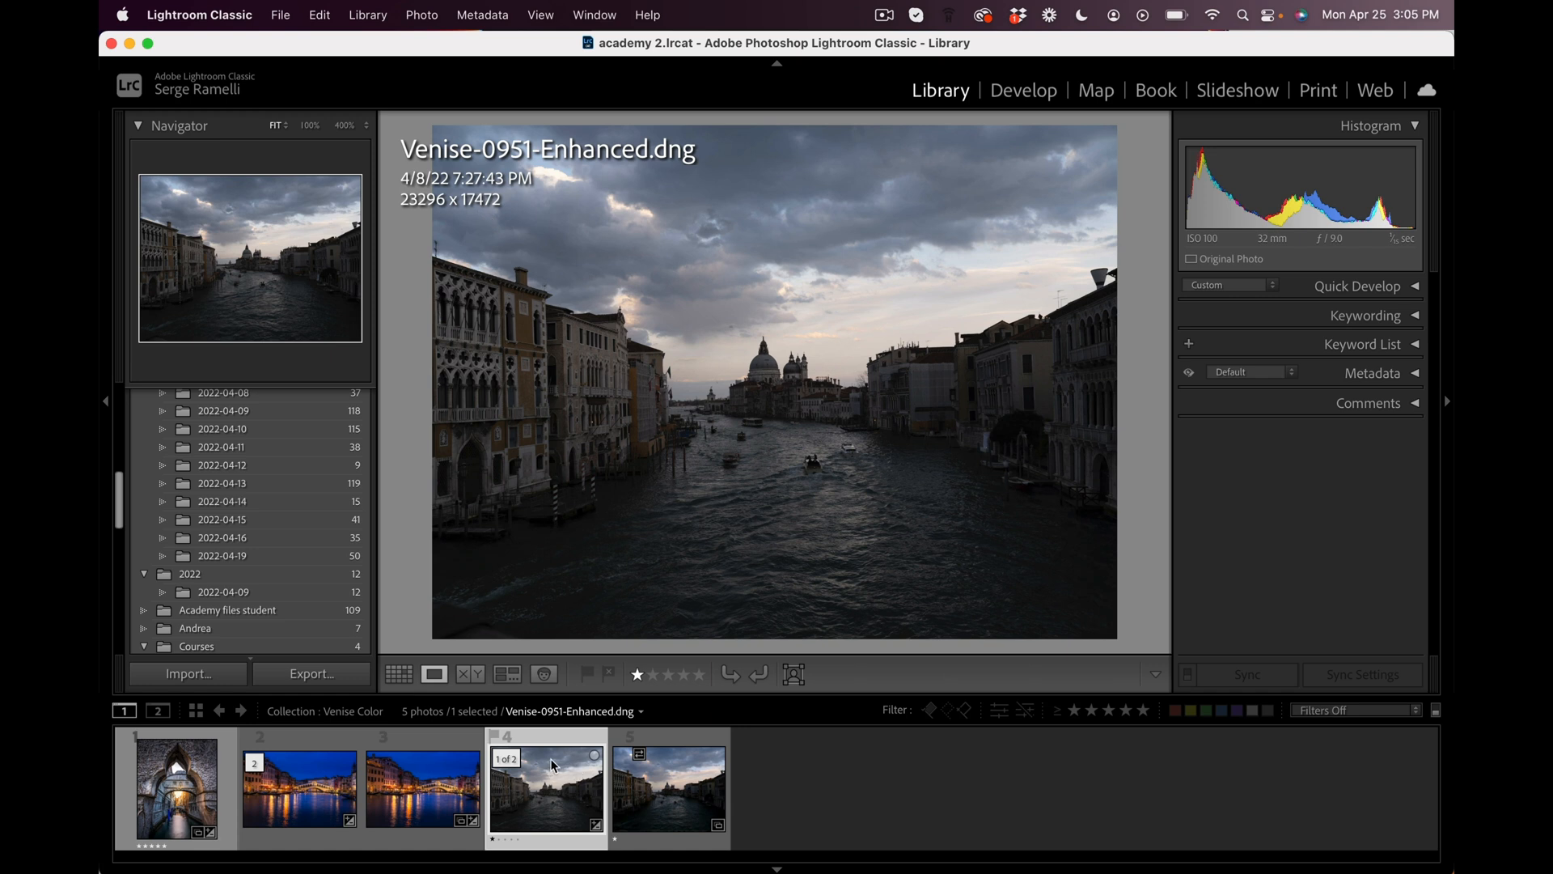
# Open Venise-0951-Enhanced.dng (23296 × 17472) in the Develop module.
pyautogui.click(1022, 89)
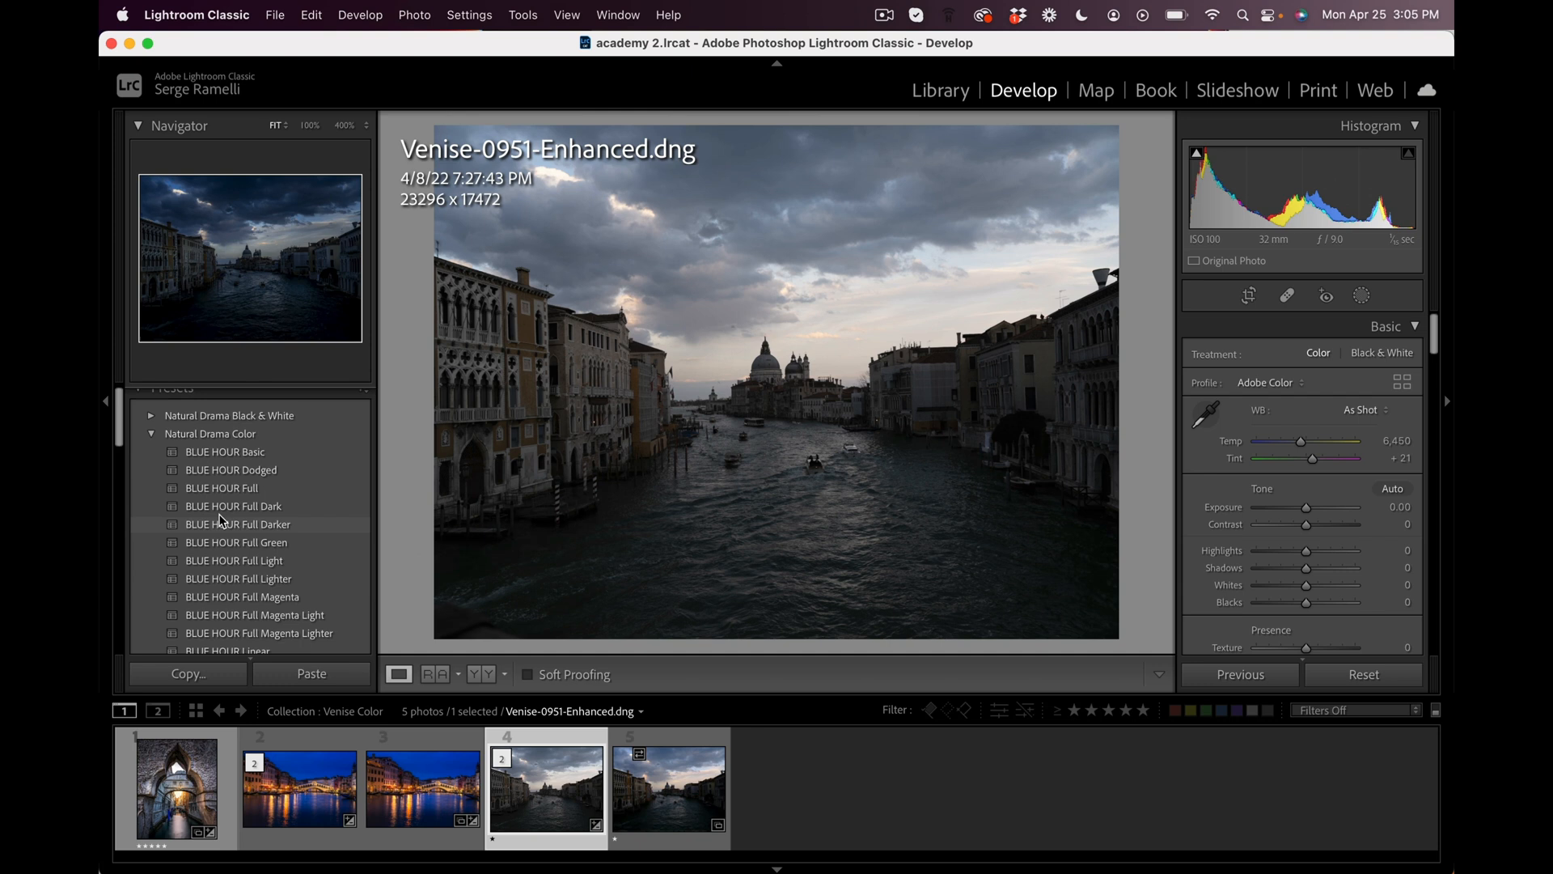
# Apply the Natural Drama Color GOLDEN HOUR Full Magenta preset to the enhanced DNG.
pyautogui.scroll(-3)
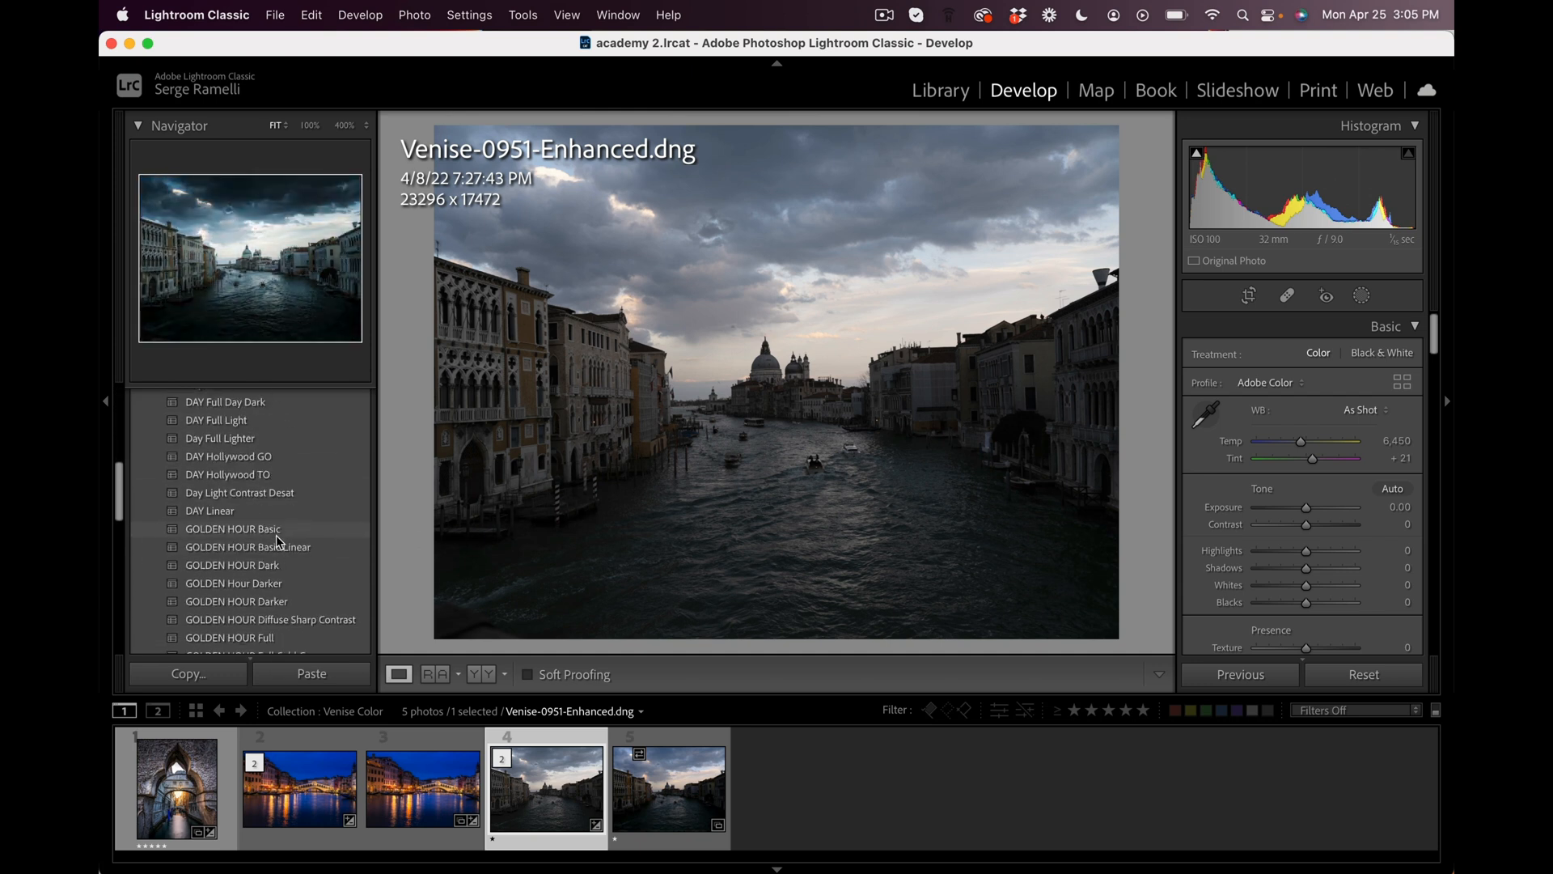
pyautogui.scroll(-3)
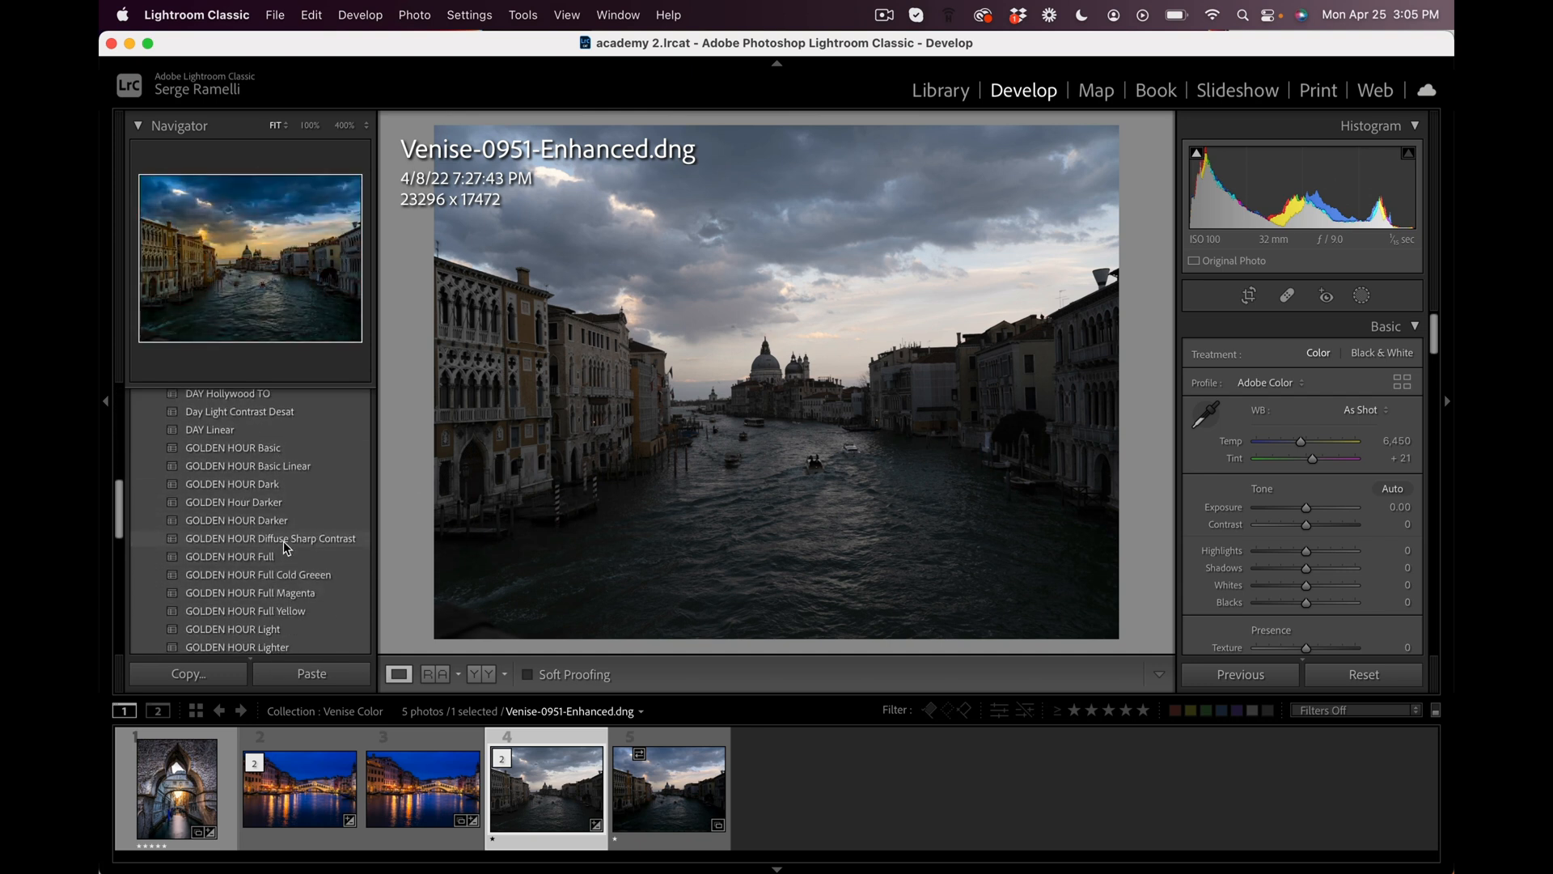
pyautogui.click(250, 592)
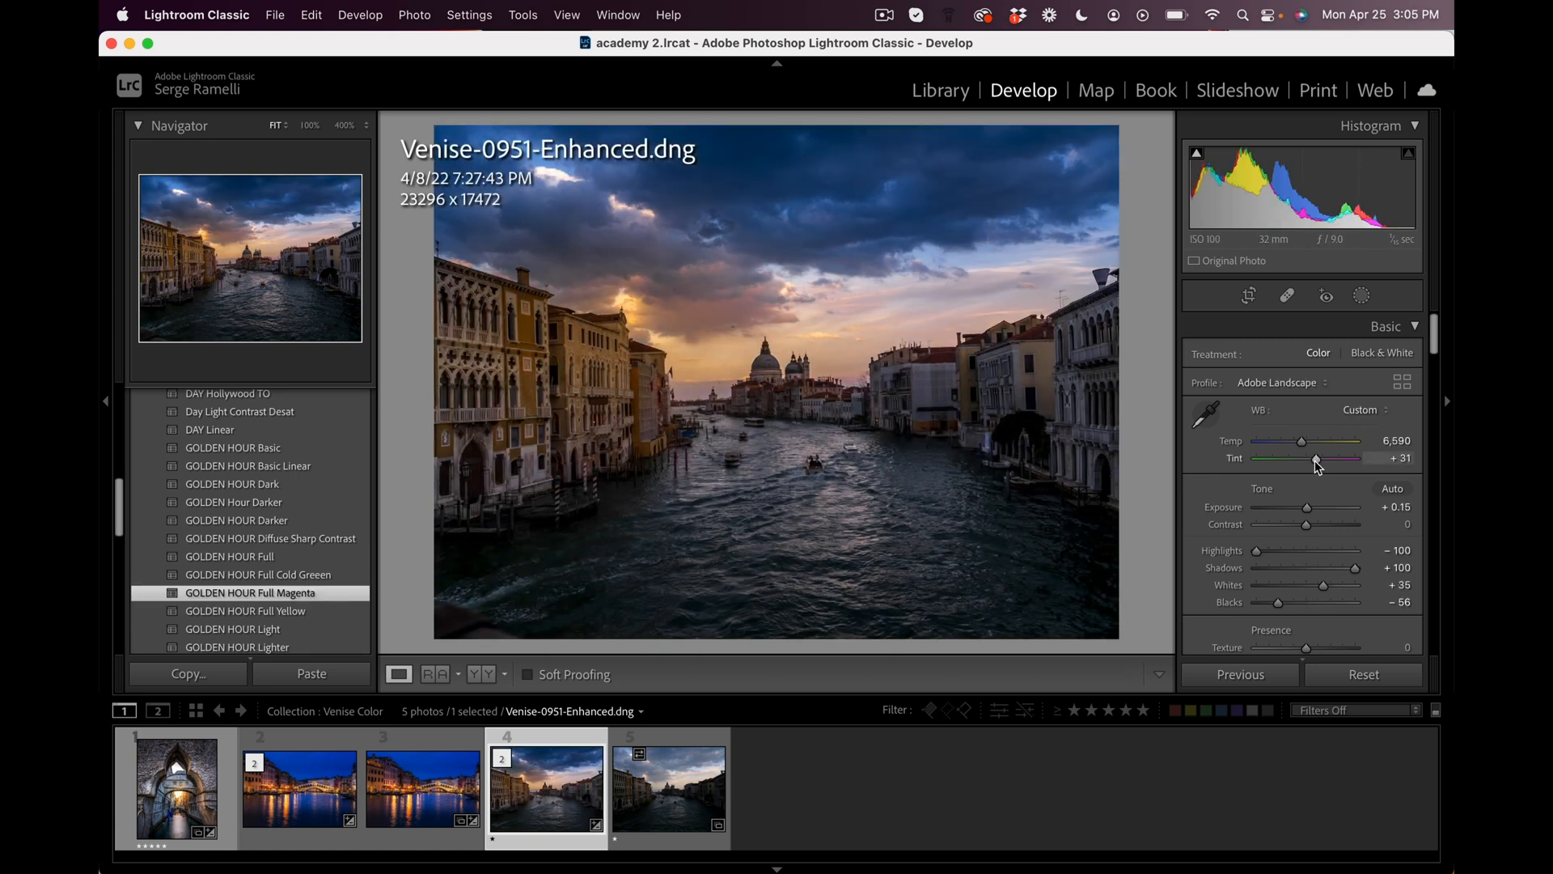
# Review the preset's masks, then compare the warmed photo side by side with the original.
pyautogui.click(1360, 296)
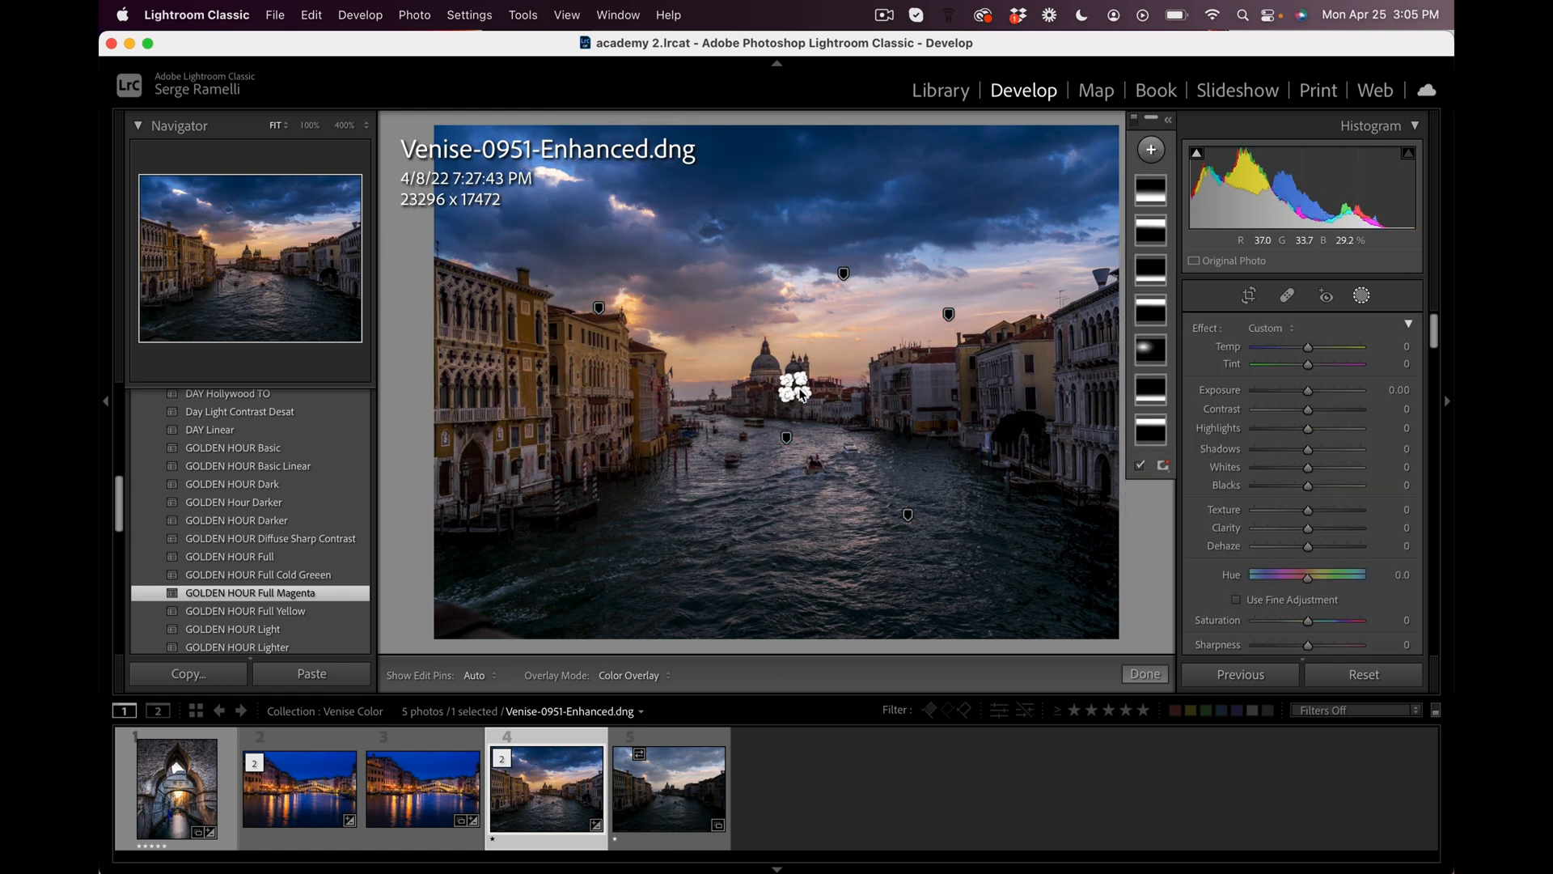
pyautogui.click(1143, 674)
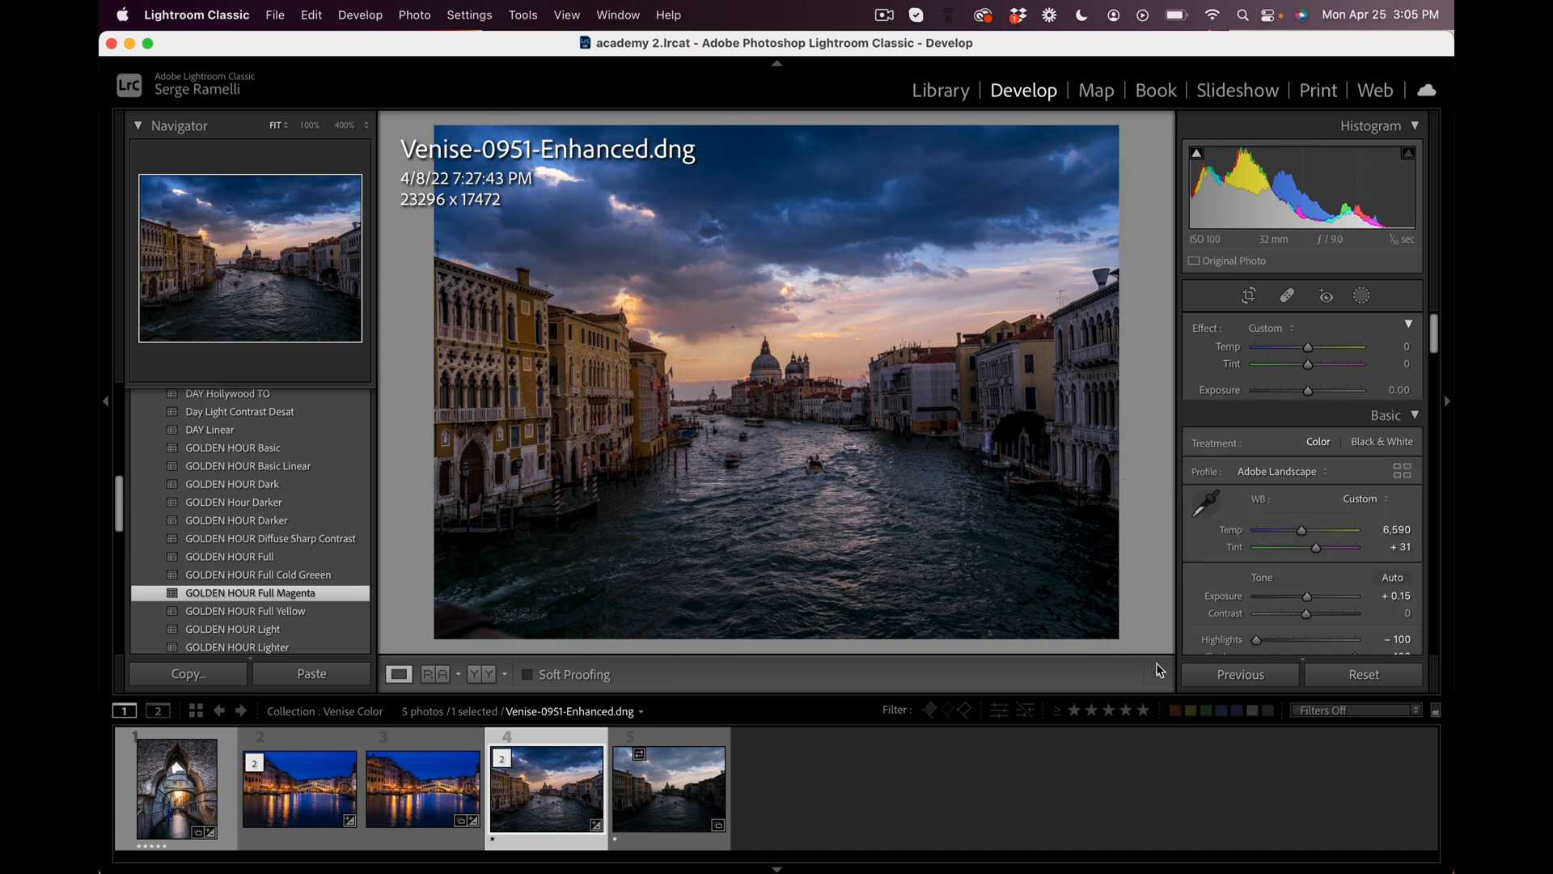
pyautogui.scroll(-3)
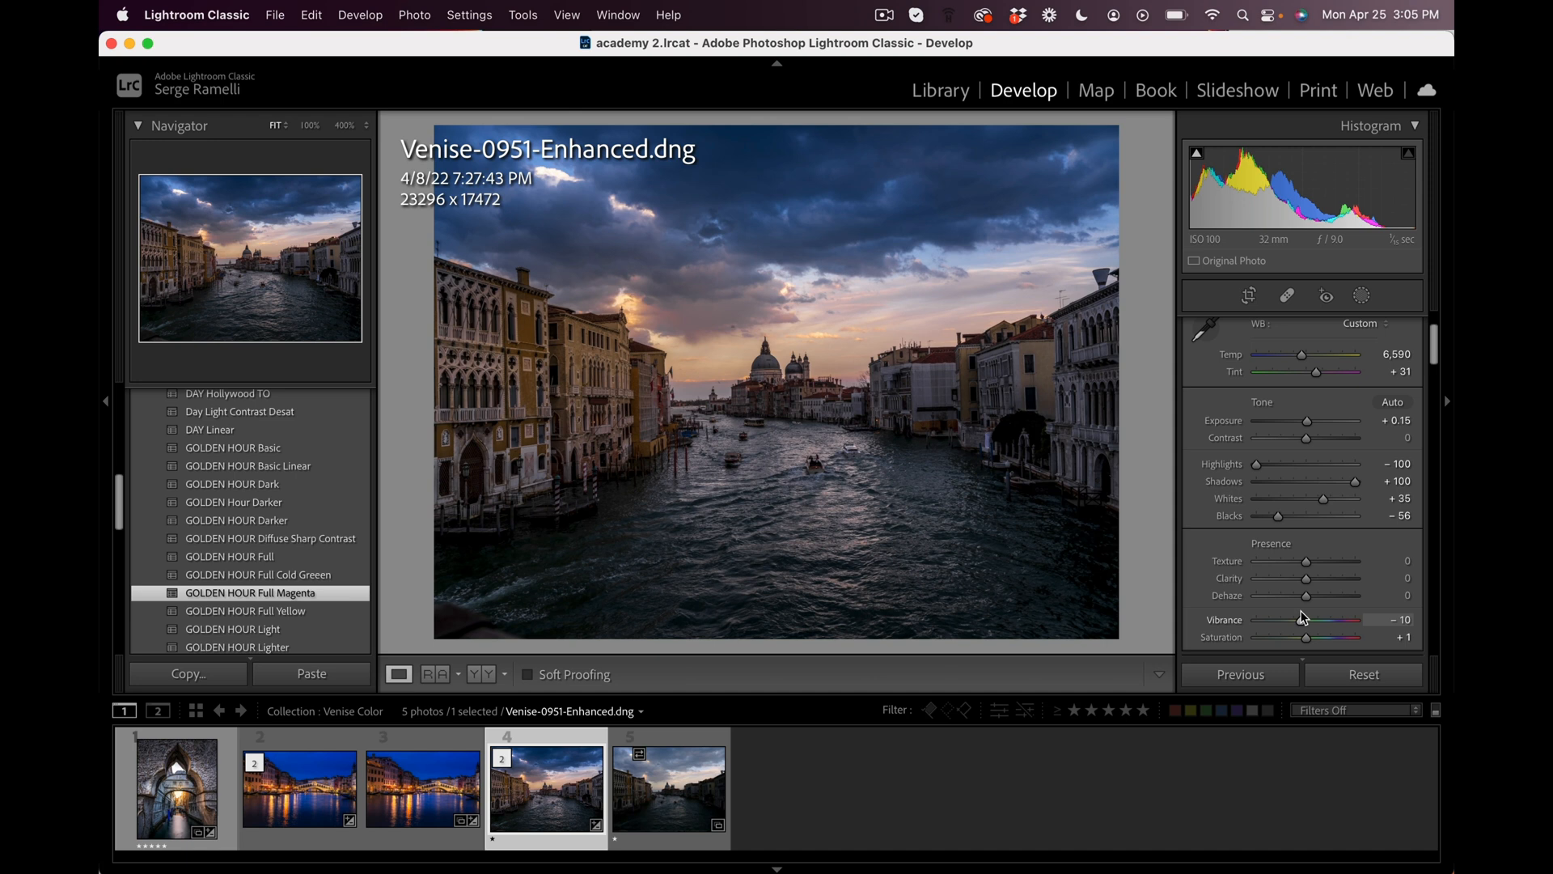
pyautogui.moveTo(1053, 389)
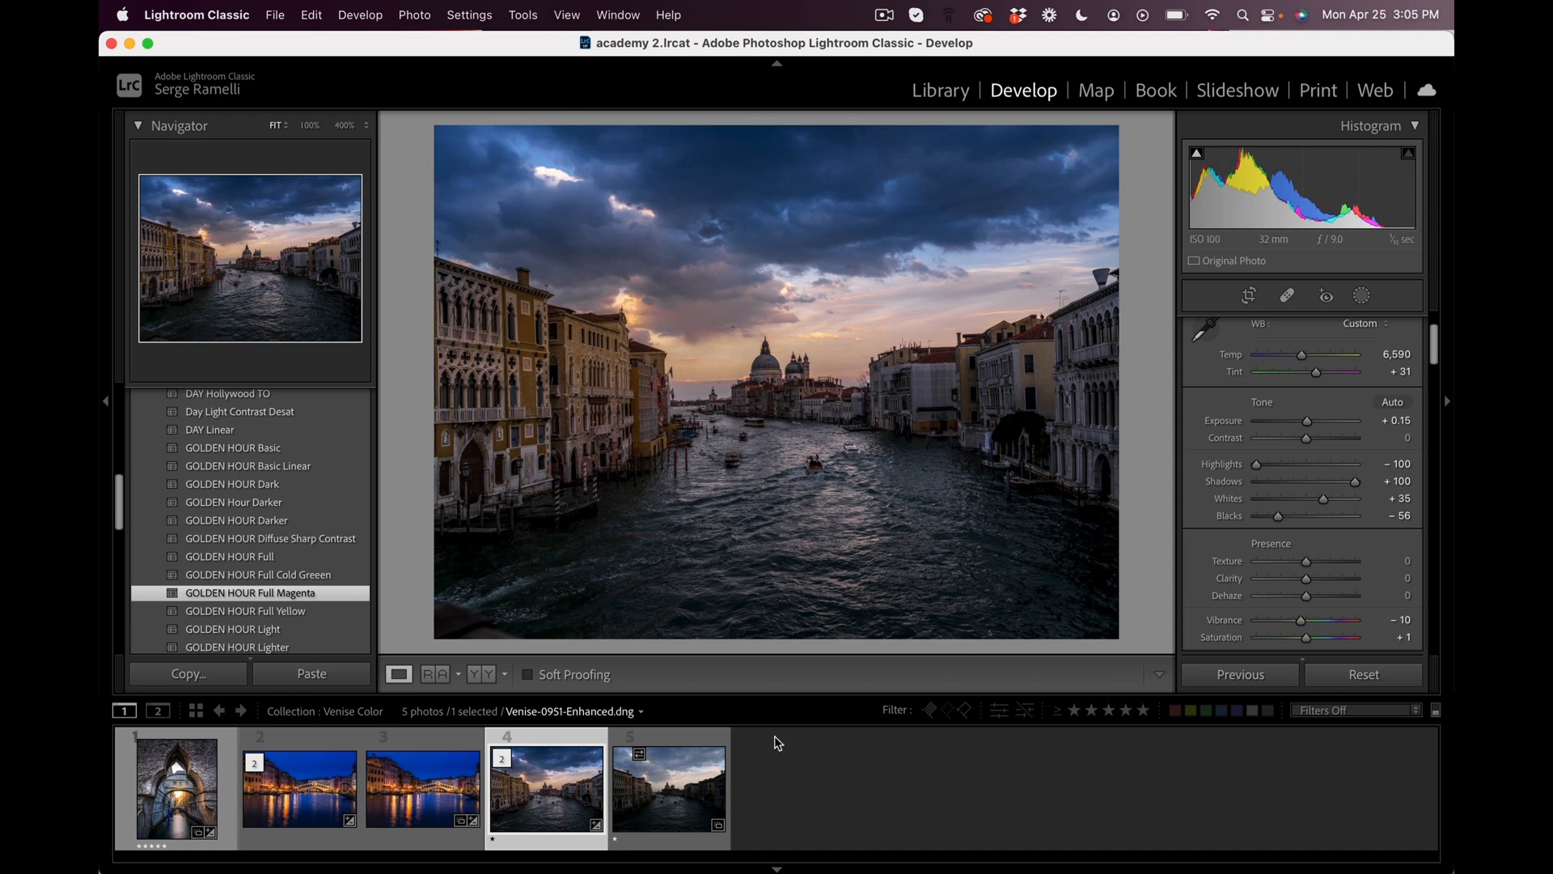
pyautogui.click(668, 787)
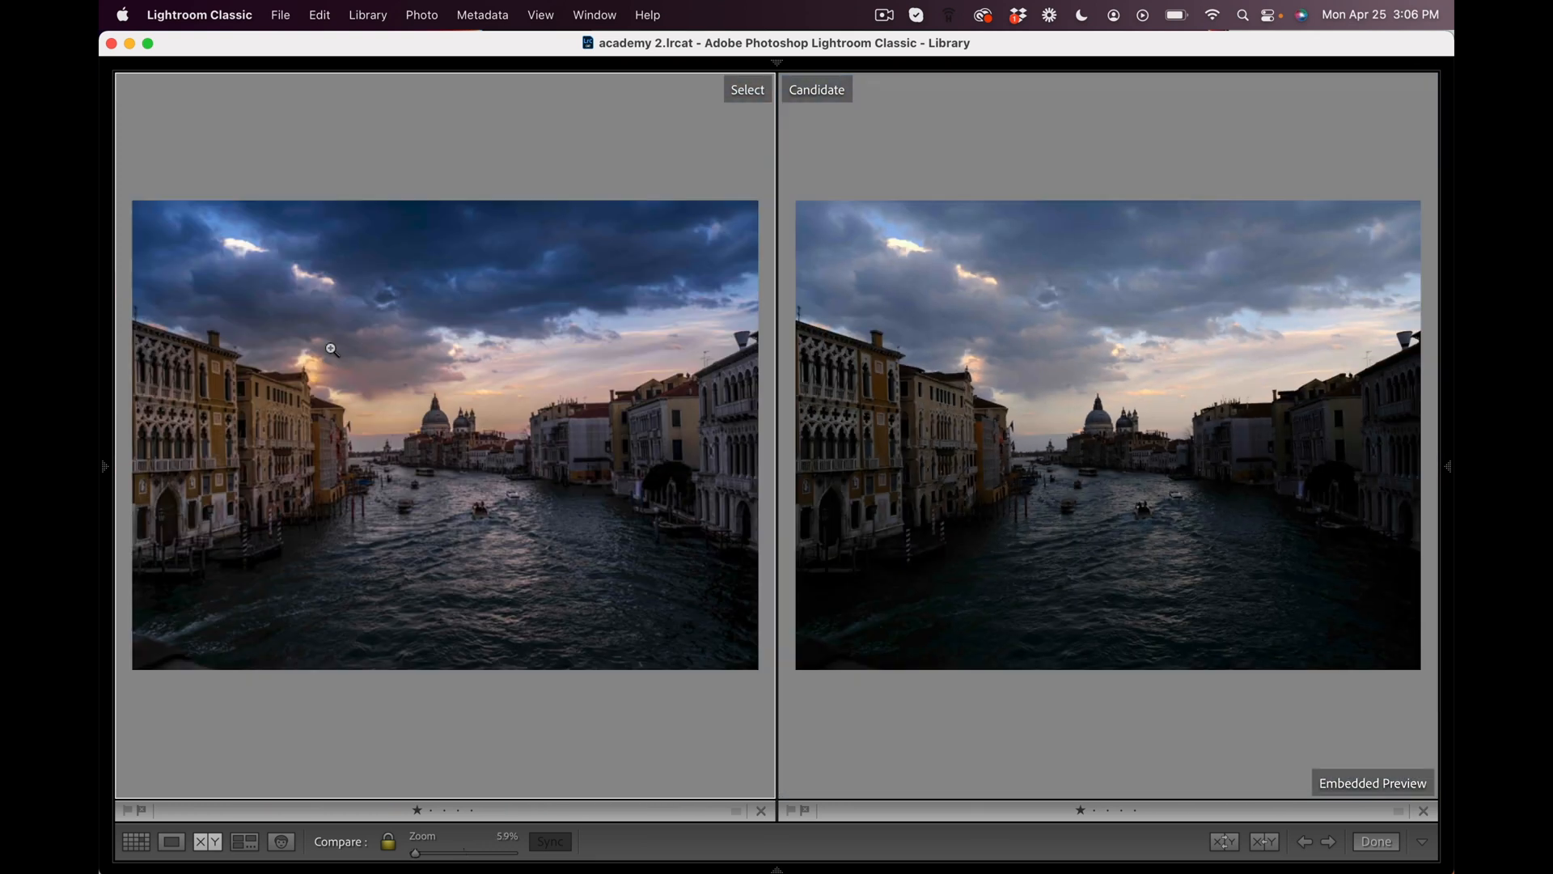
pyautogui.moveTo(459, 434)
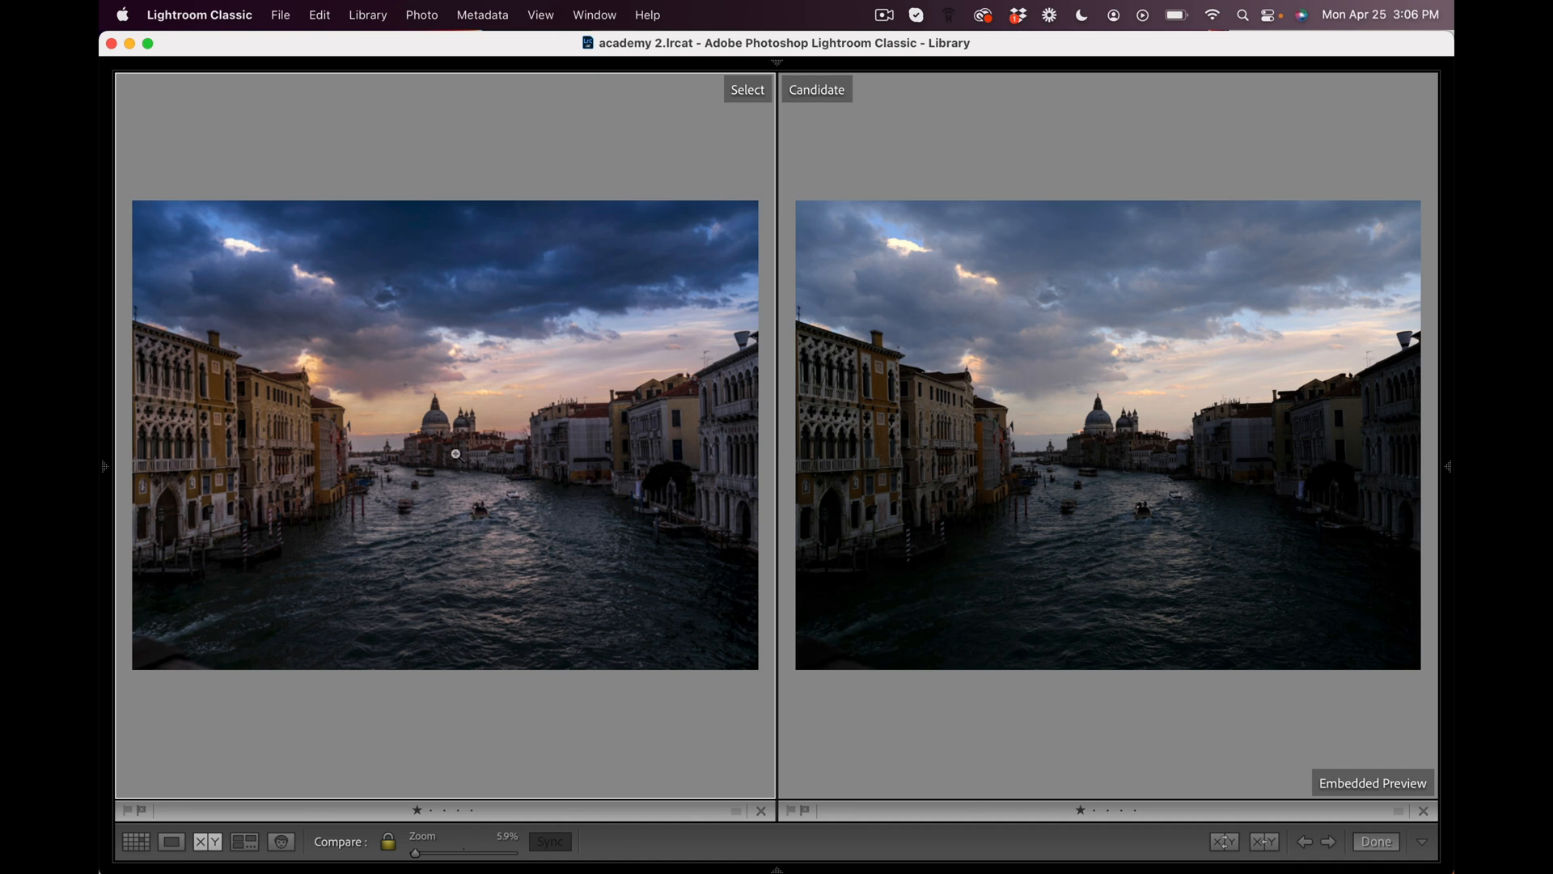
pyautogui.moveTo(454, 463)
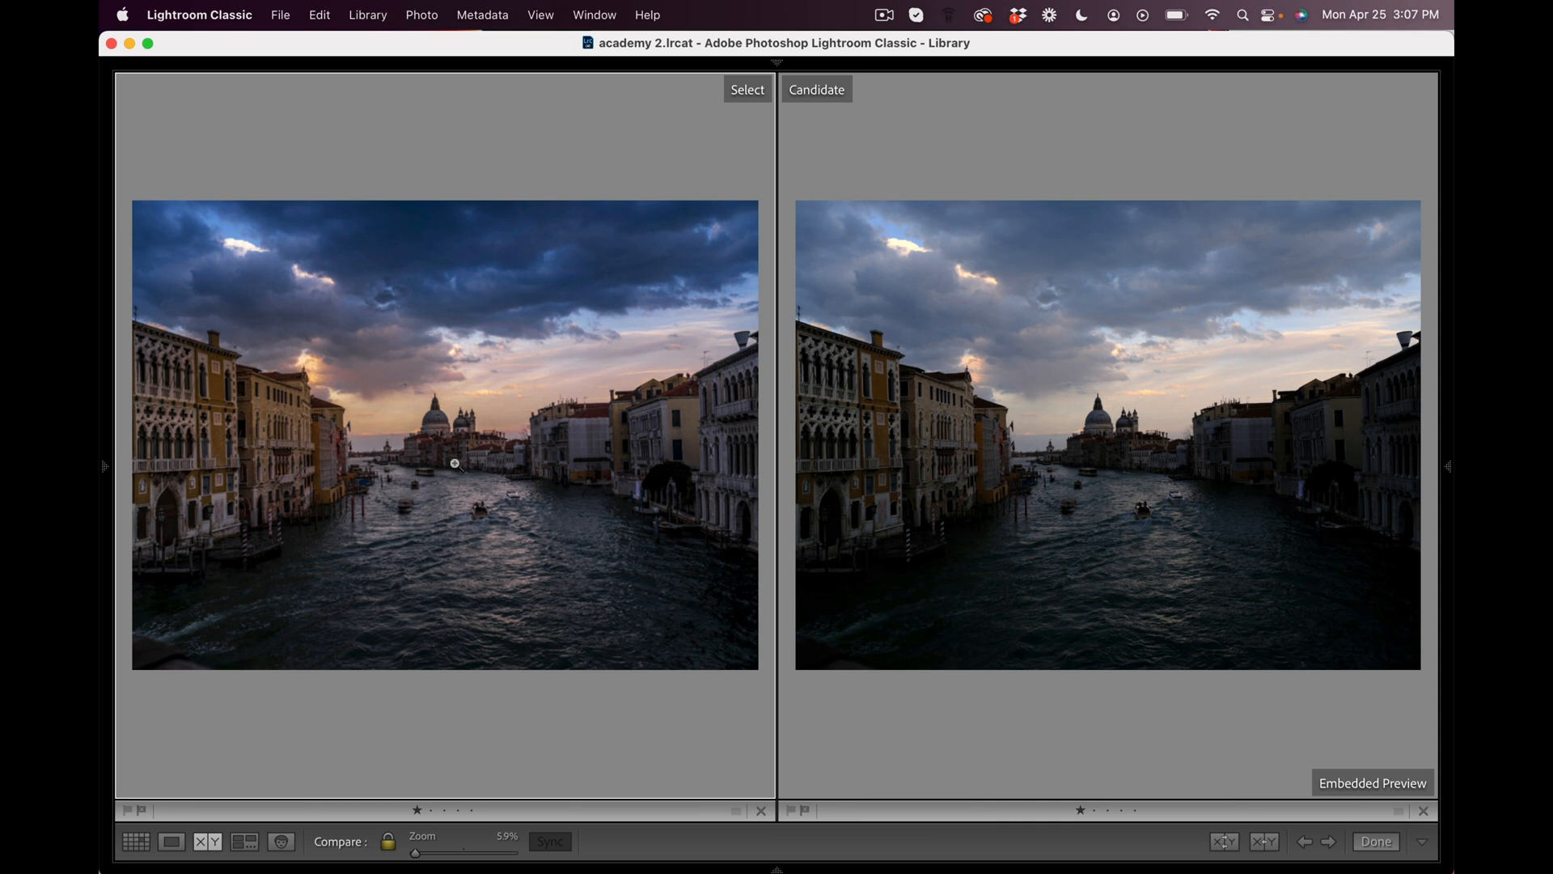
pyautogui.moveTo(495, 402)
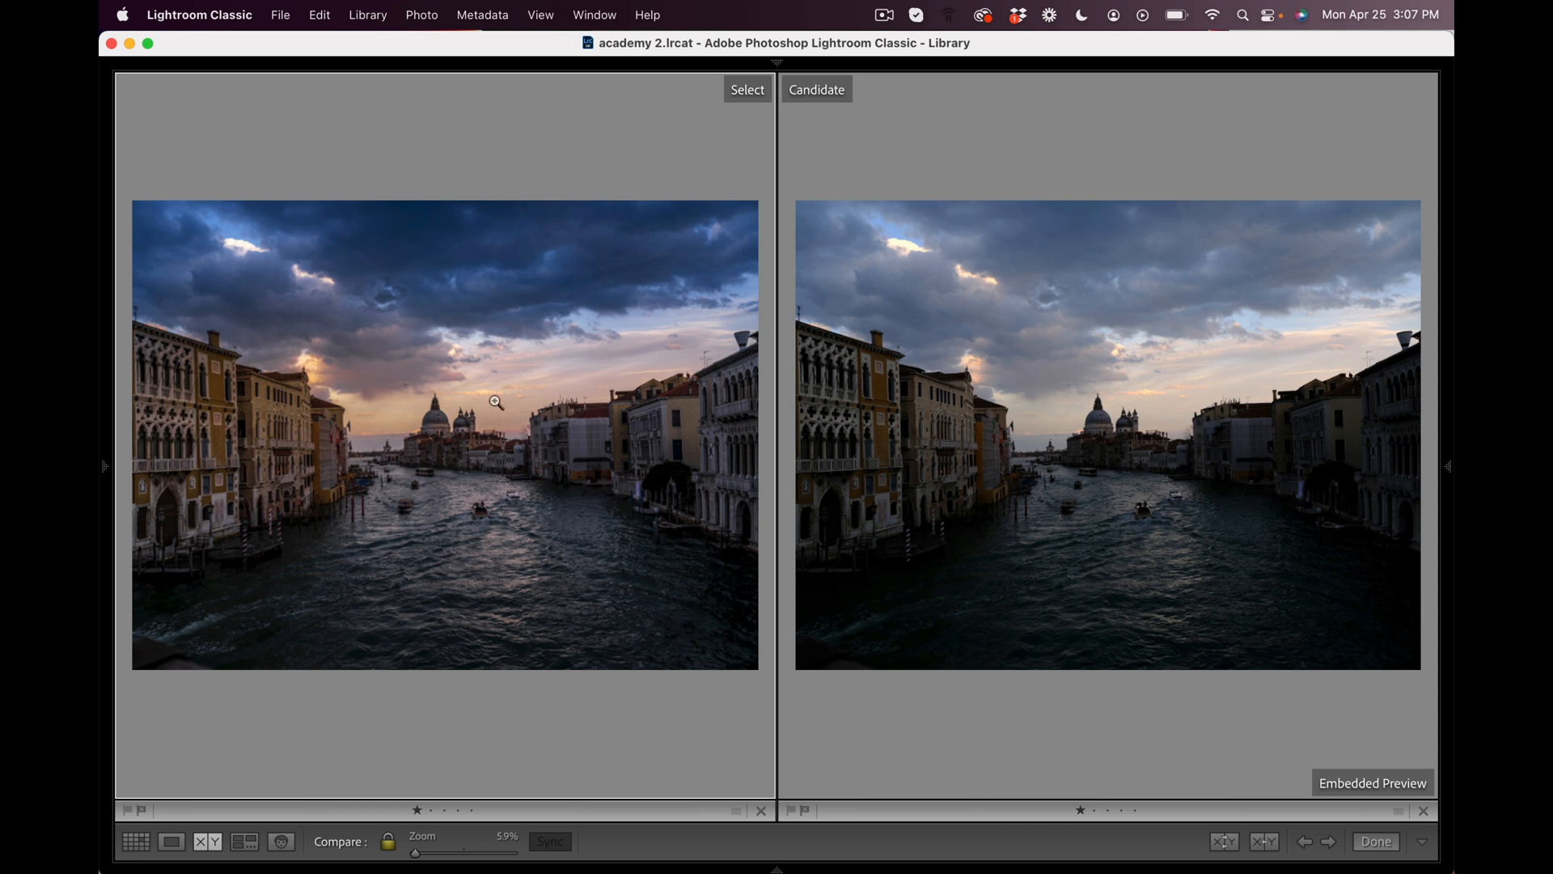